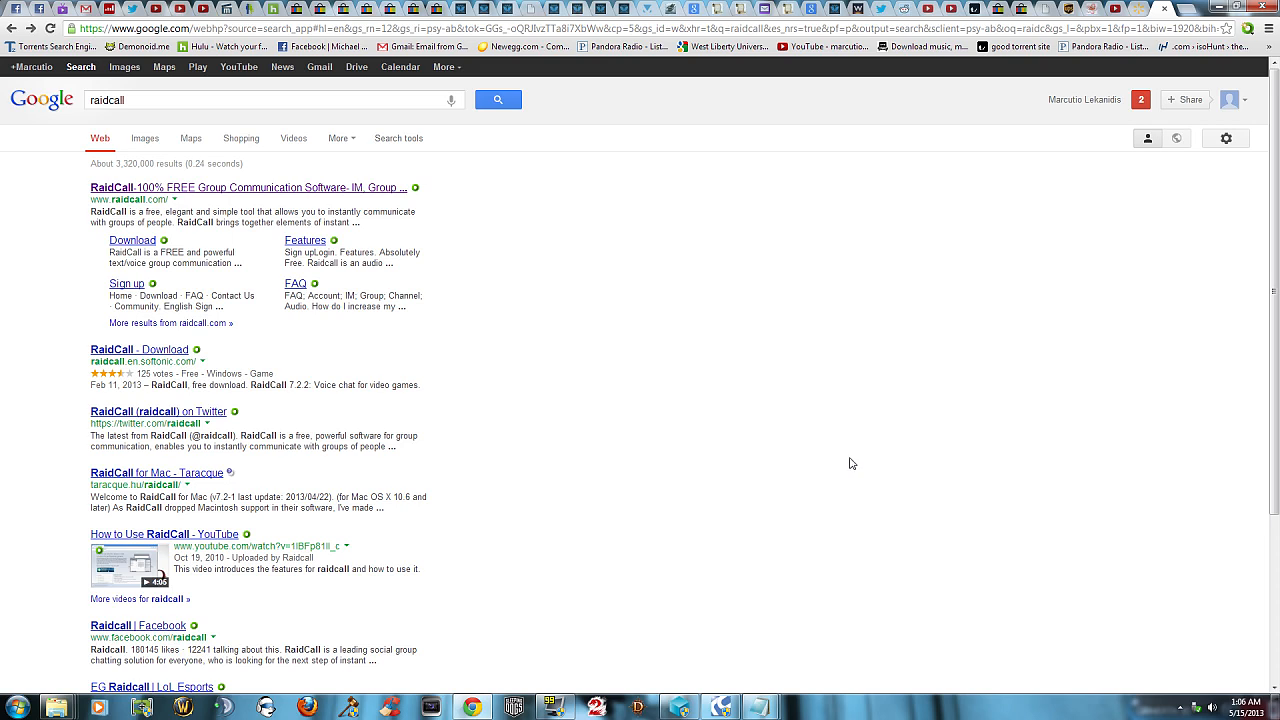
{"action": "mouse_move", "coordinate": [842, 455]}
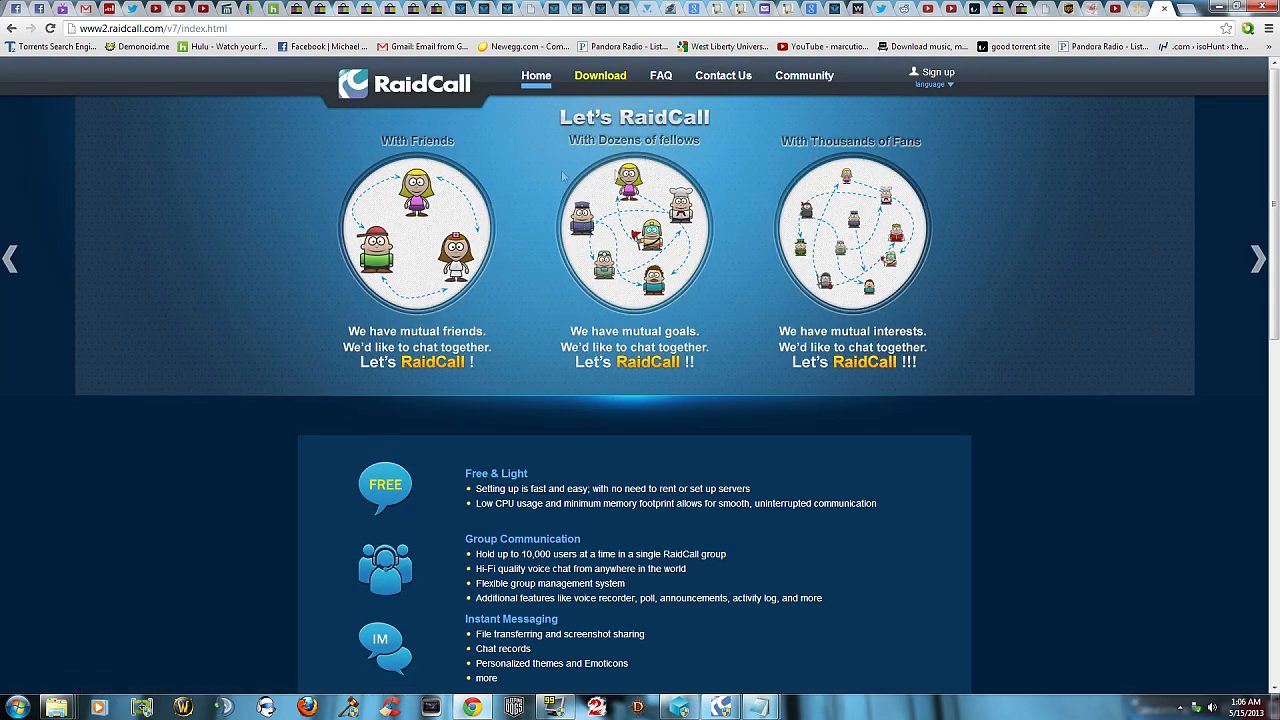
{"action": "left_click", "coordinate": [600, 75]}
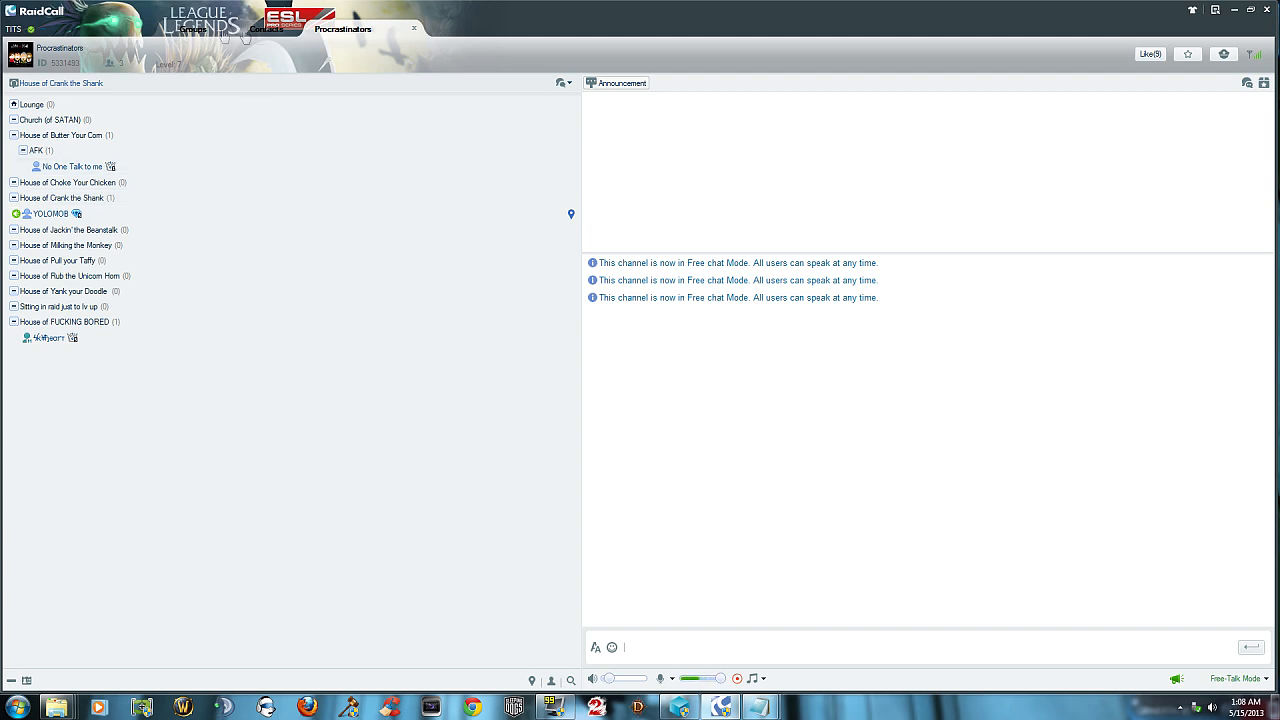
{"action": "left_click", "coordinate": [1191, 11]}
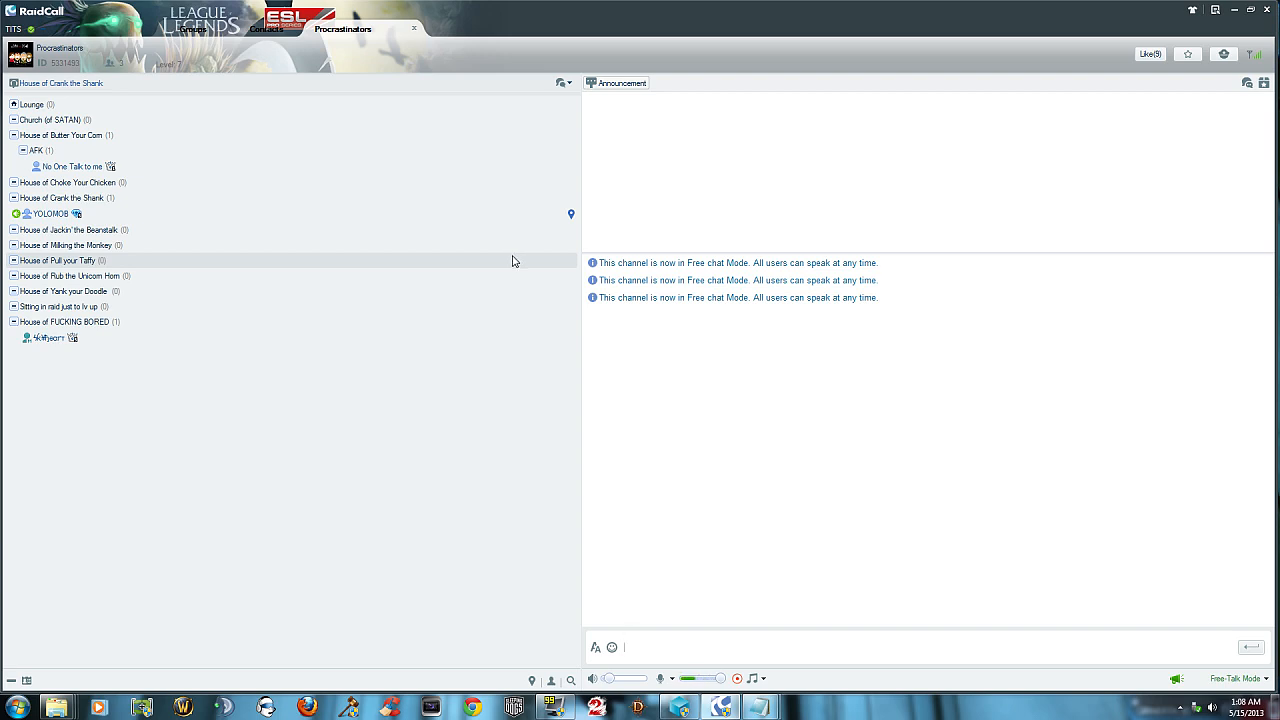
{"action": "left_click", "coordinate": [625, 647]}
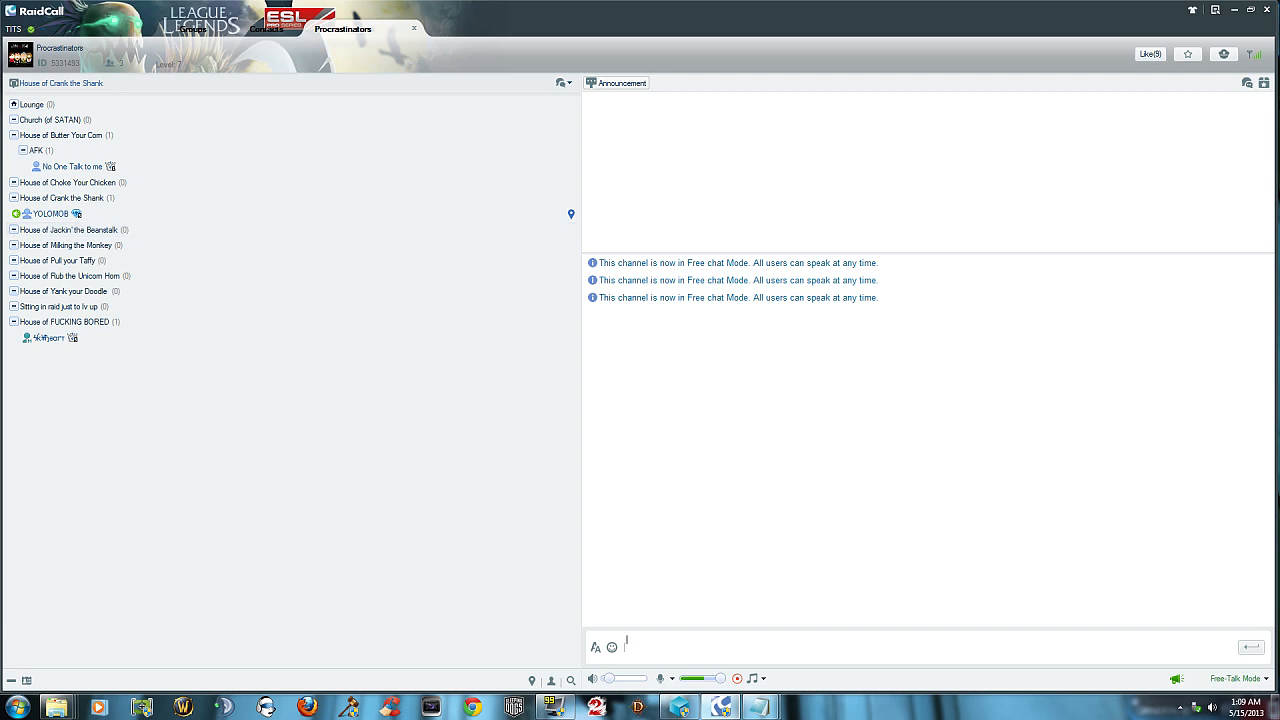
{"action": "mouse_move", "coordinate": [378, 364]}
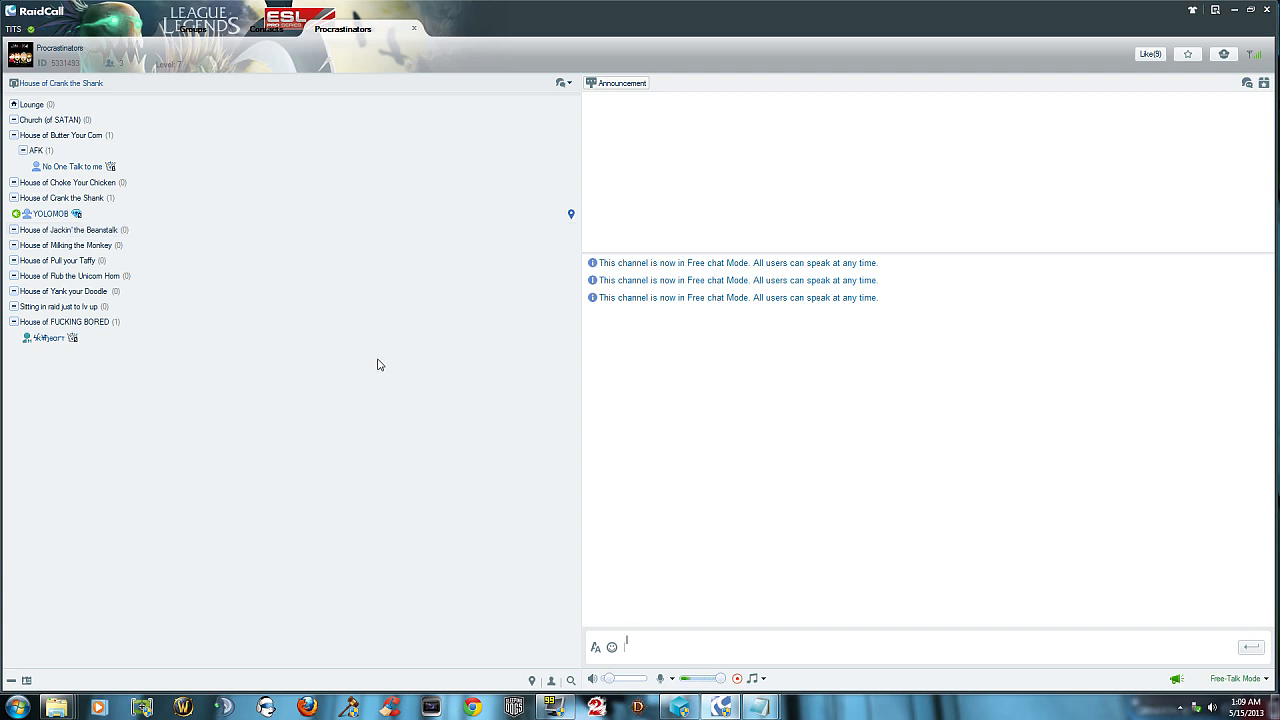
{"action": "mouse_move", "coordinate": [450, 391]}
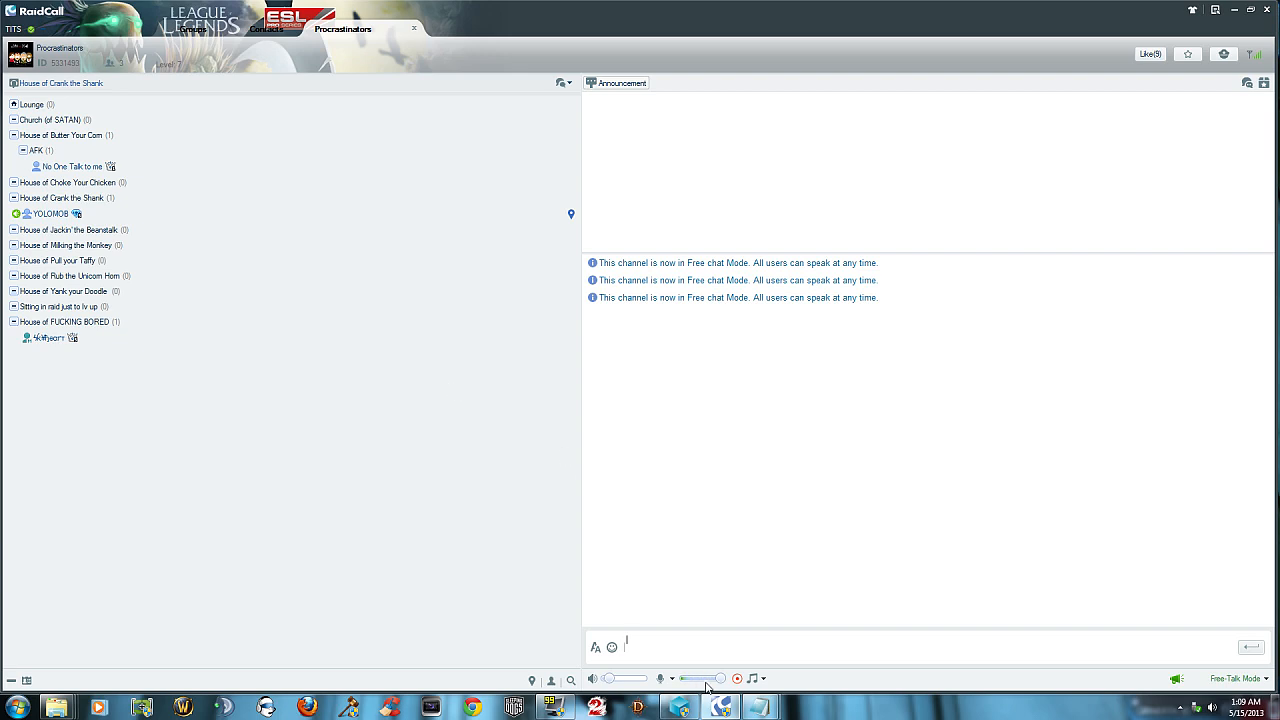
{"action": "left_click_drag", "start_coordinate": [710, 678], "coordinate": [695, 678]}
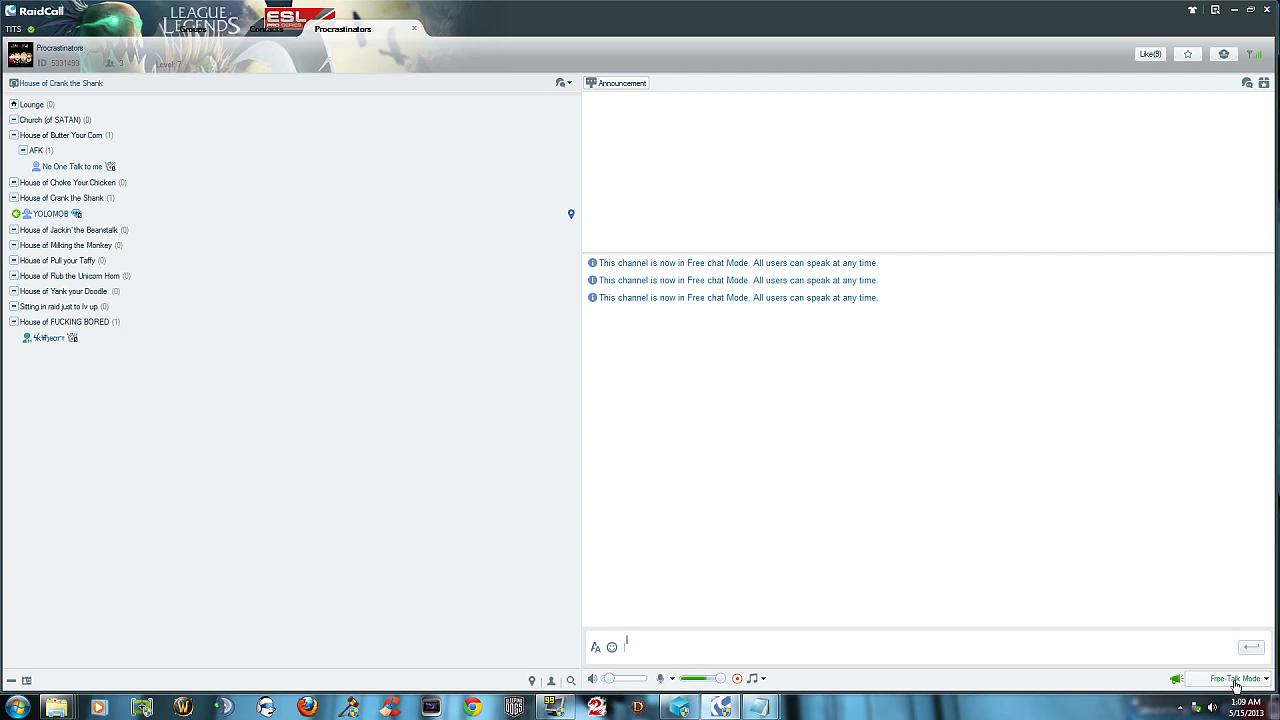
Open System Settings on Voice Settings through the Free-Talk Mode popup's Advanced option.
{"action": "left_click", "coordinate": [1237, 678]}
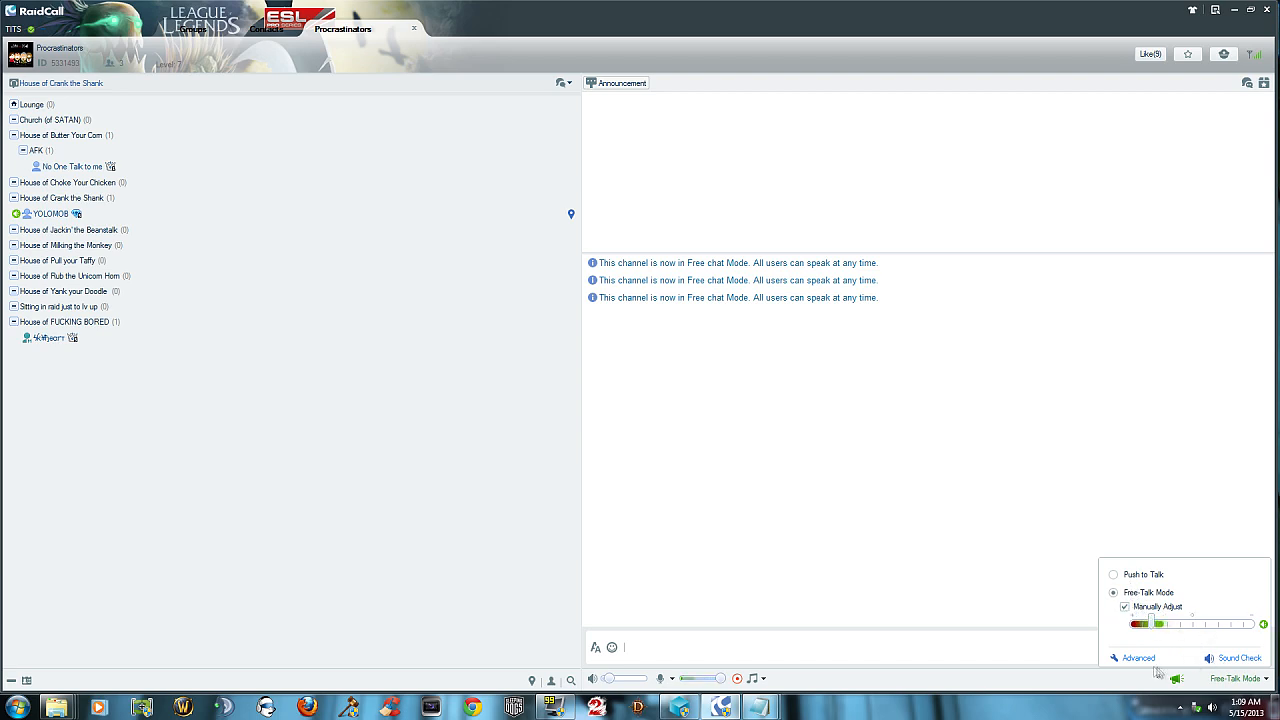
{"action": "left_click", "coordinate": [1137, 657]}
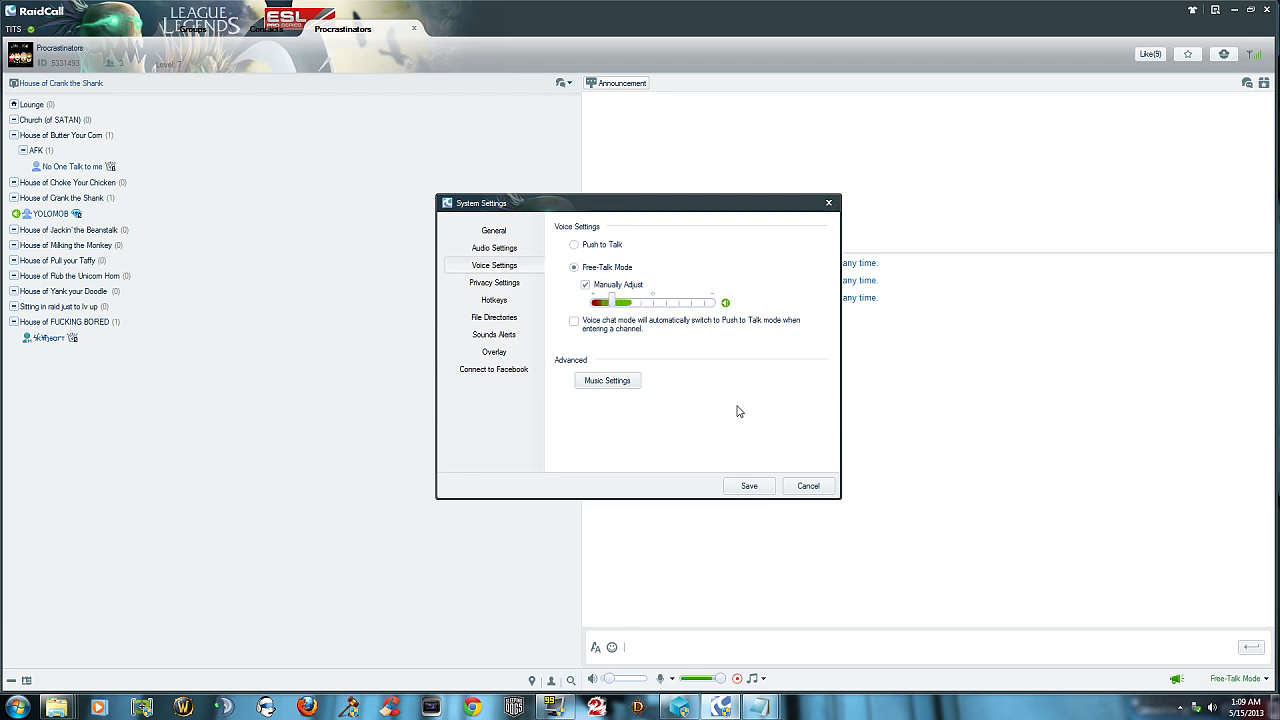
{"action": "mouse_move", "coordinate": [730, 404]}
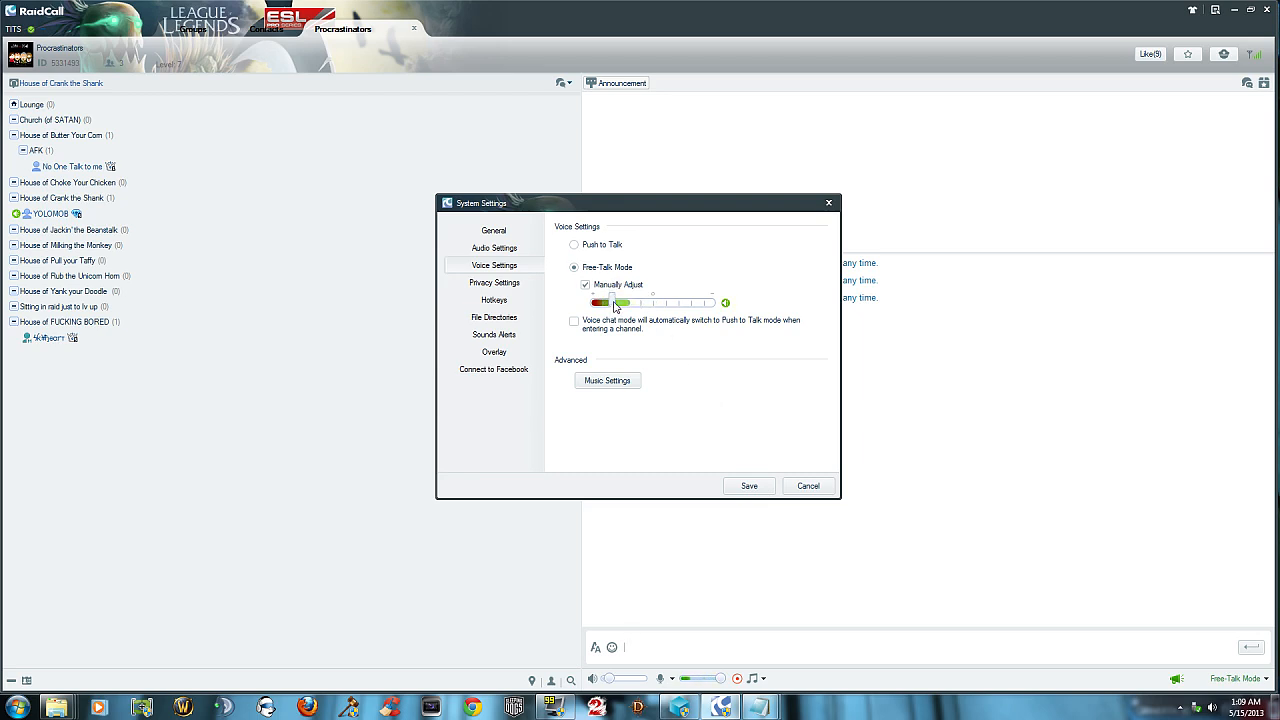
Adjust voice activation sensitivity, browse Audio, Privacy, Sound Alerts and Facebook pages, then close.
{"action": "left_click_drag", "start_coordinate": [620, 302], "coordinate": [613, 302]}
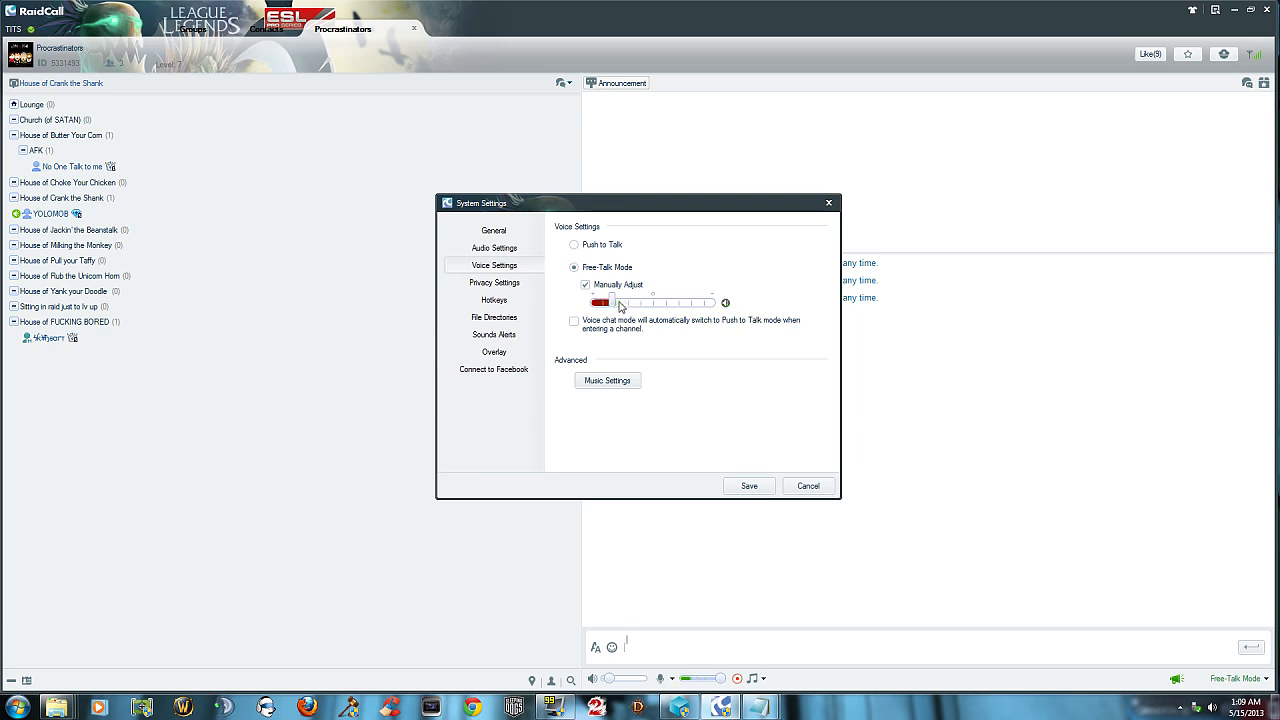
{"action": "left_click", "coordinate": [494, 248]}
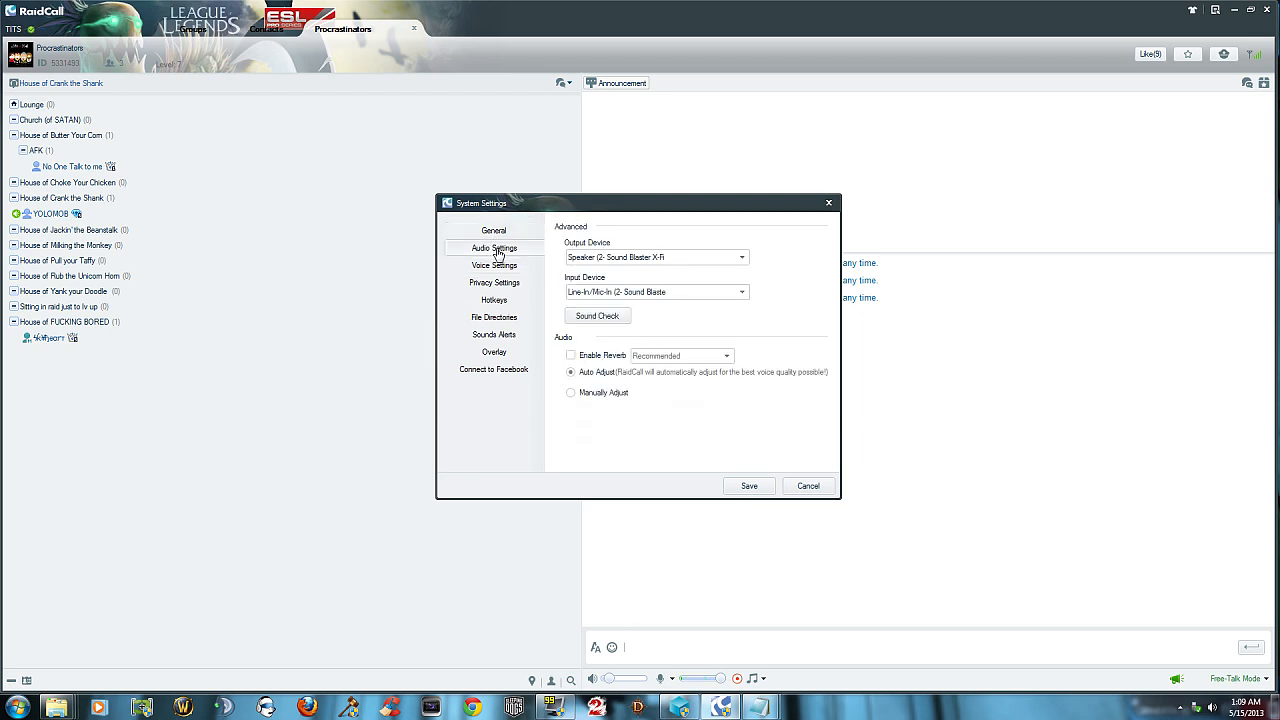
{"action": "left_click", "coordinate": [494, 282]}
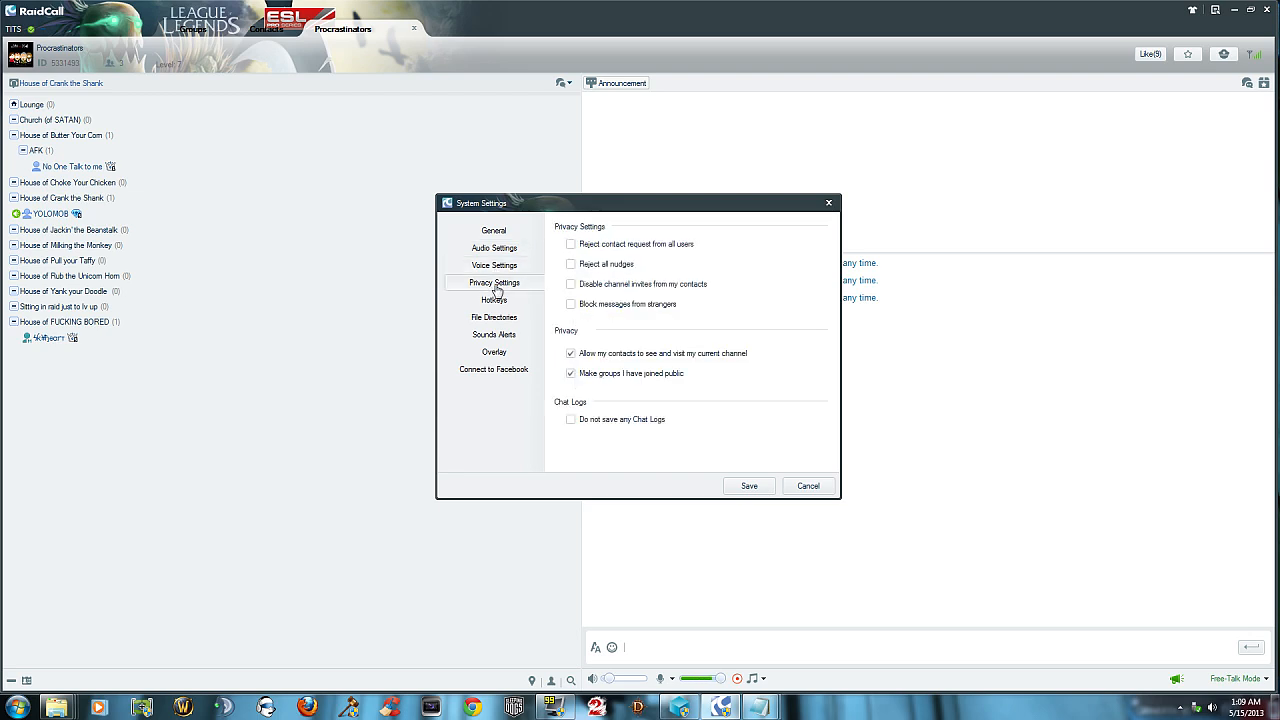
{"action": "left_click", "coordinate": [494, 334]}
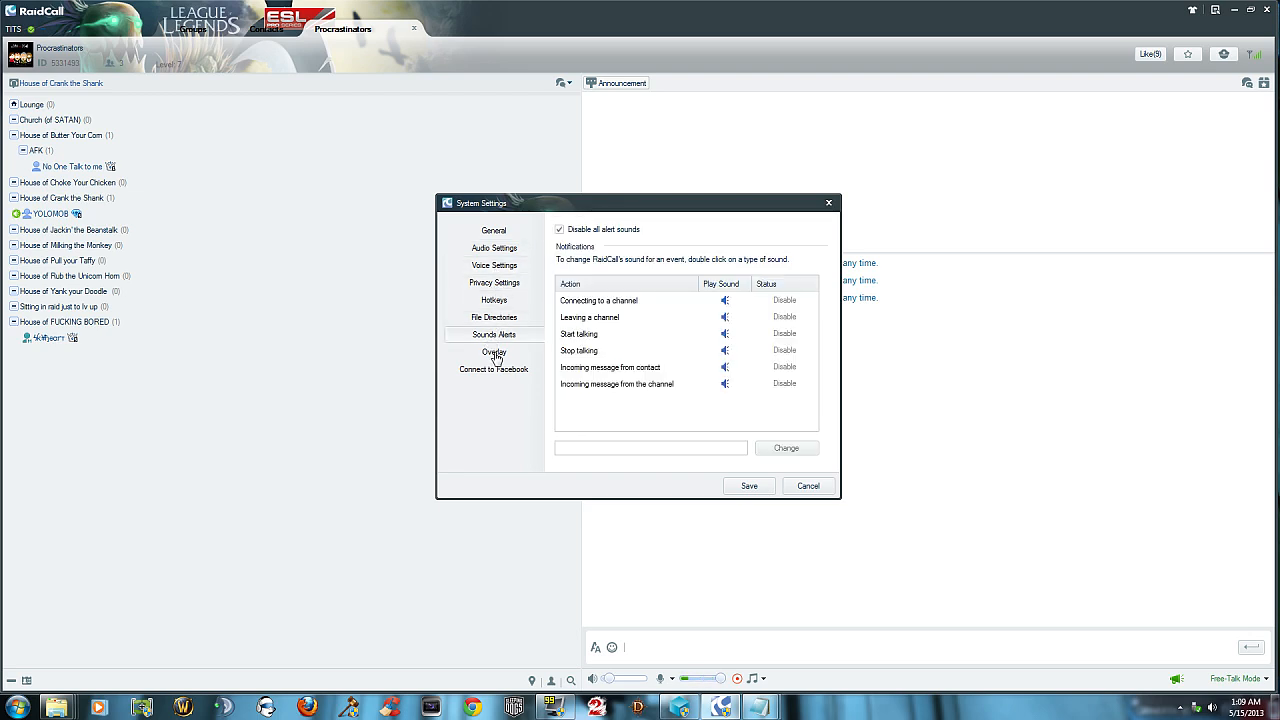
{"action": "left_click", "coordinate": [493, 369]}
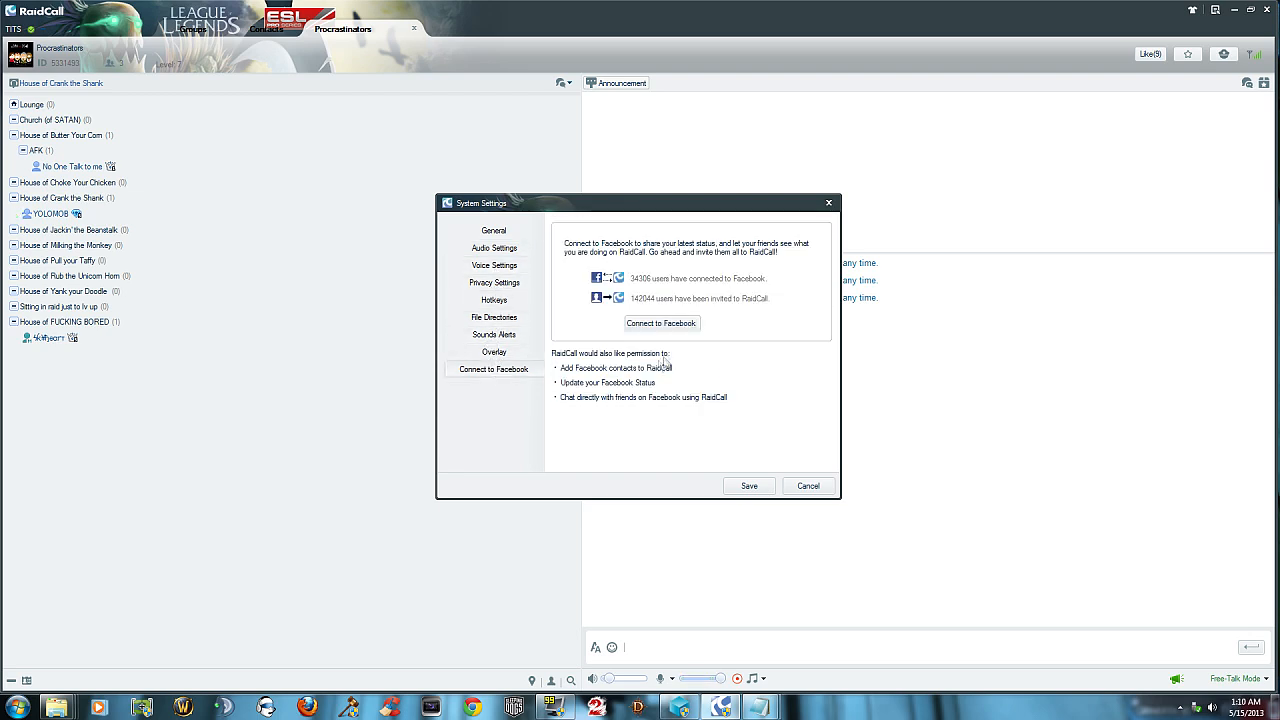
{"action": "left_click", "coordinate": [807, 486]}
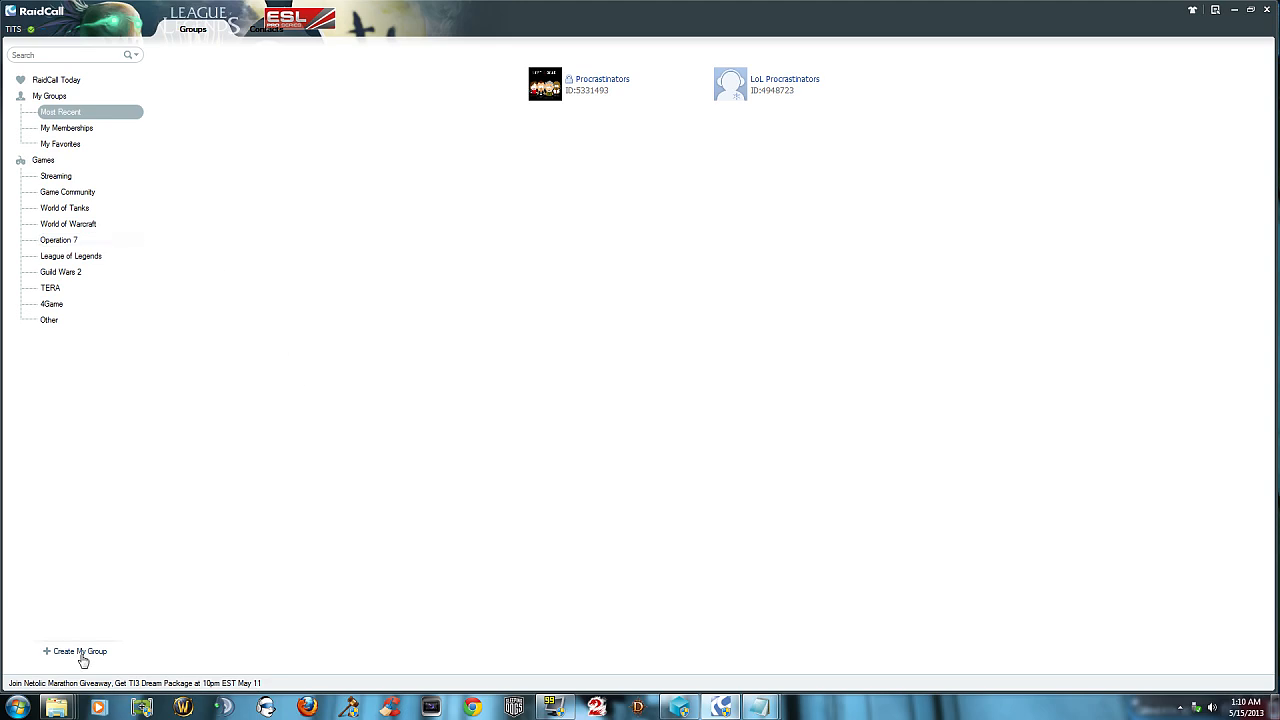
{"action": "mouse_move", "coordinate": [657, 358]}
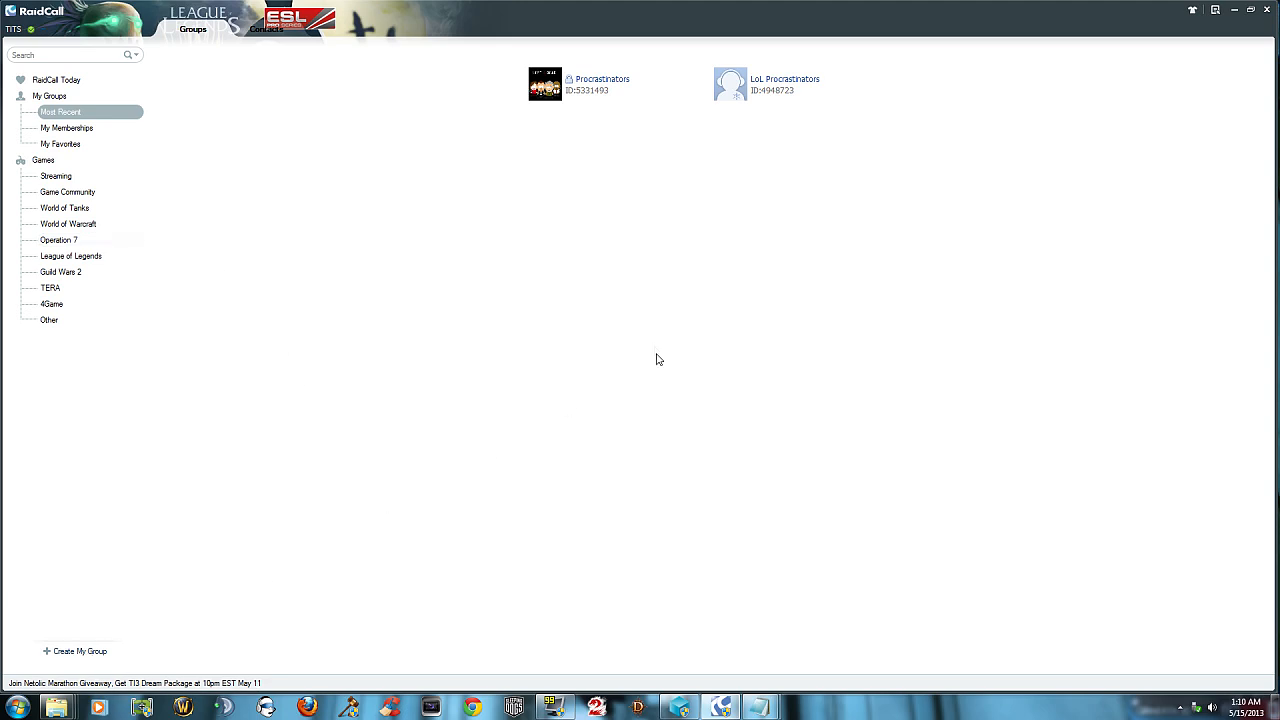
Browse RaidCall Today, then show the World of Warcraft category with two recommended groups.
{"action": "left_click", "coordinate": [70, 54]}
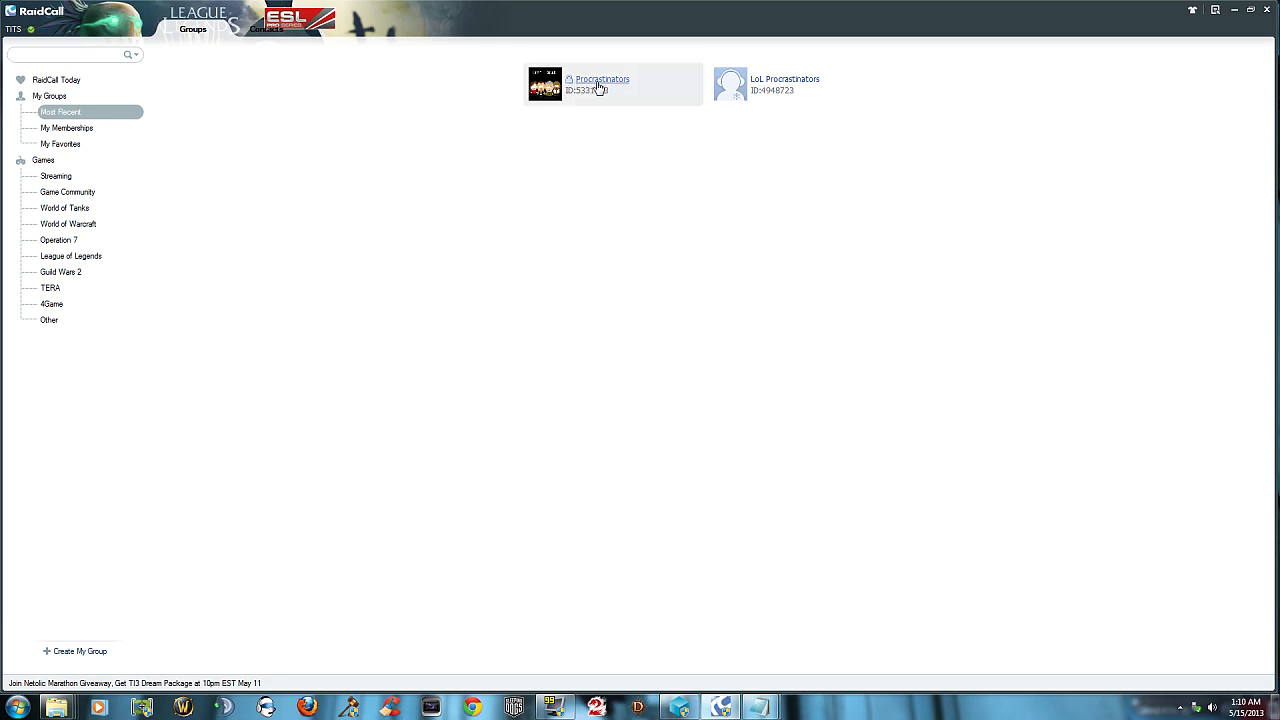
{"action": "mouse_move", "coordinate": [465, 106]}
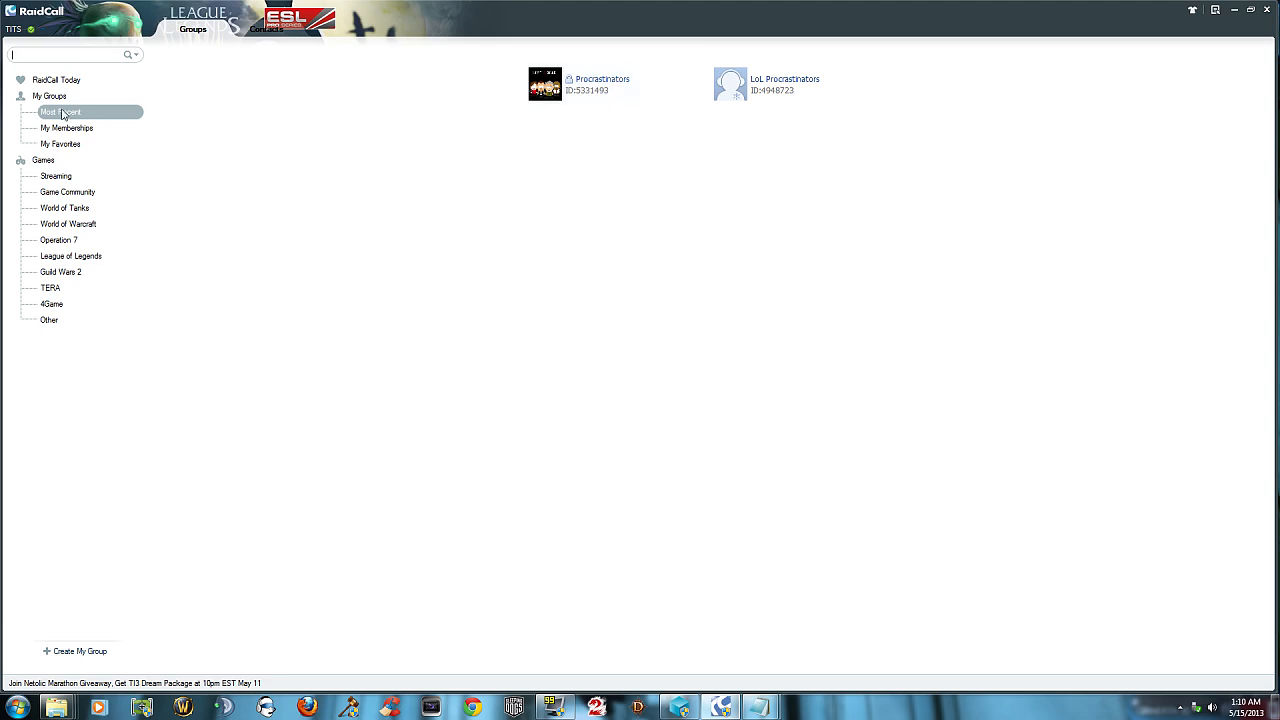
{"action": "left_click", "coordinate": [56, 79]}
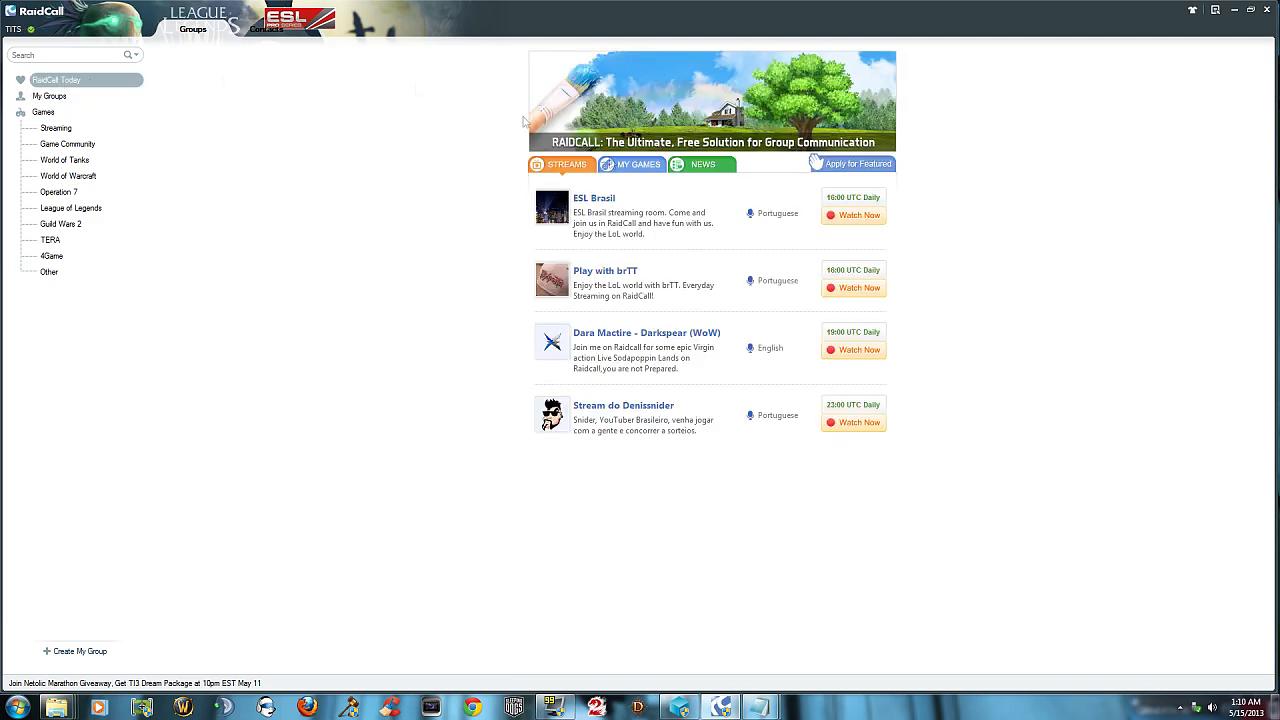
{"action": "mouse_move", "coordinate": [67, 144]}
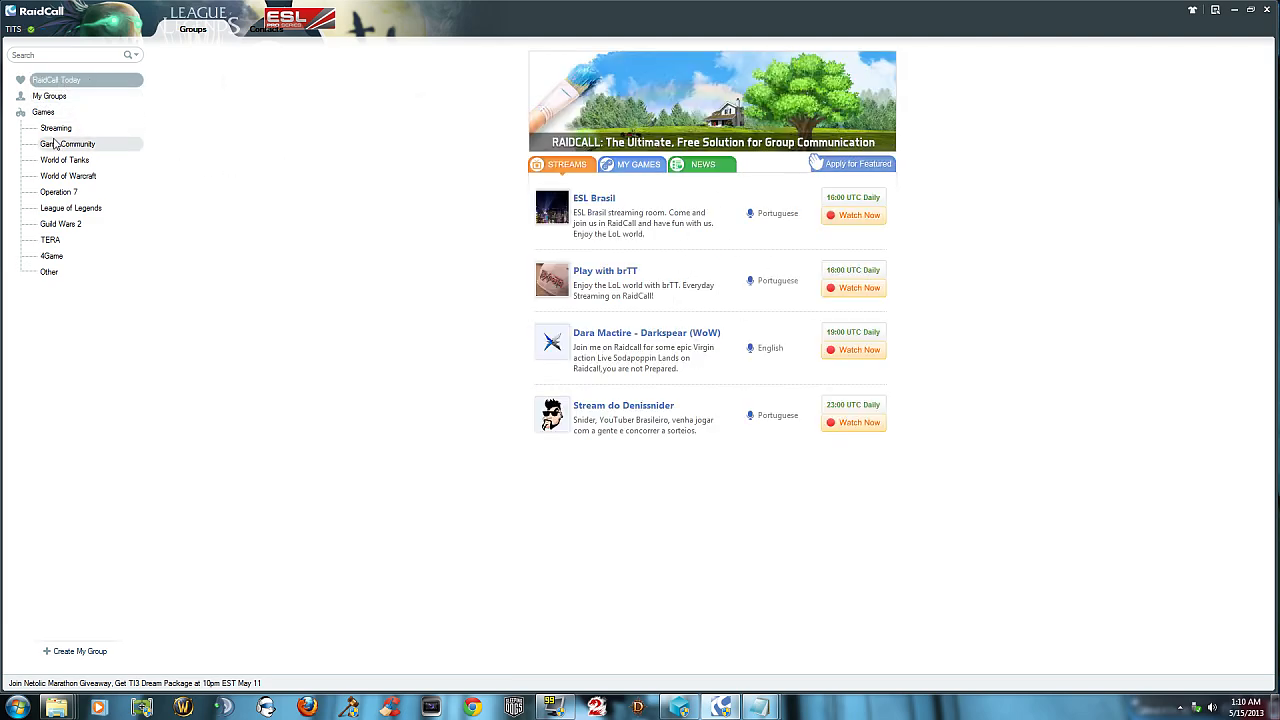
{"action": "left_click", "coordinate": [67, 176]}
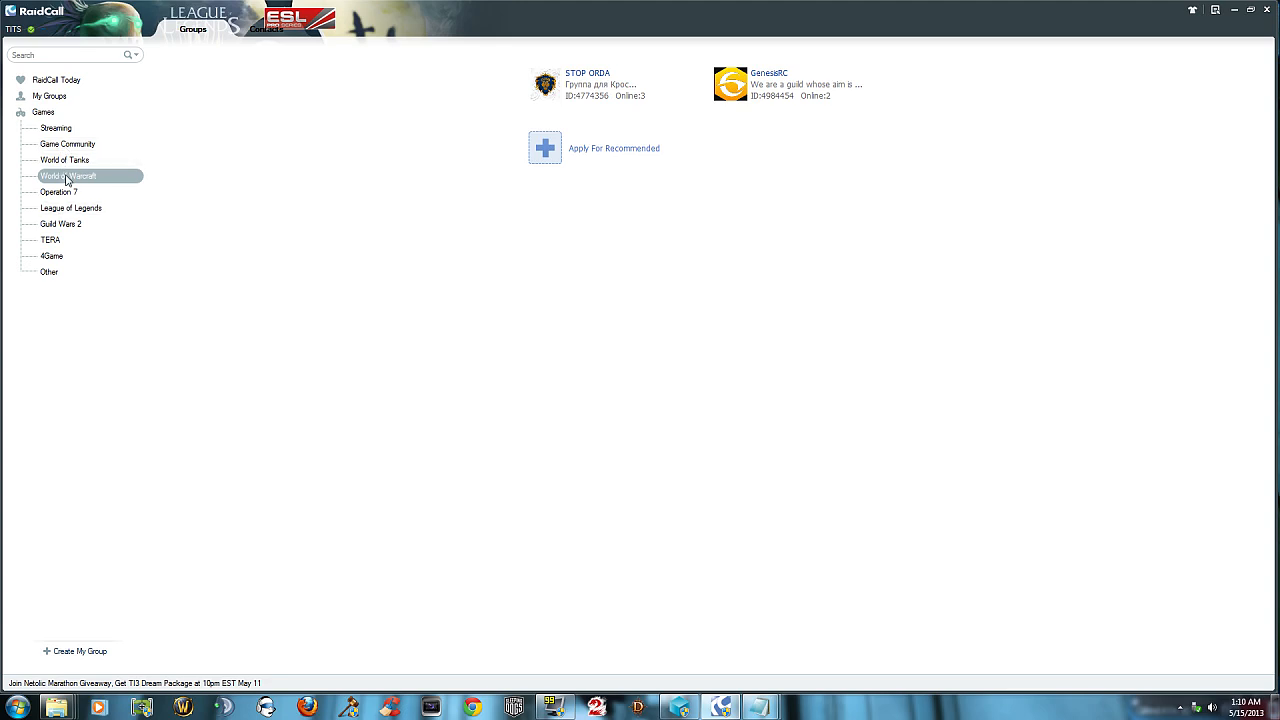
{"action": "left_click", "coordinate": [70, 55]}
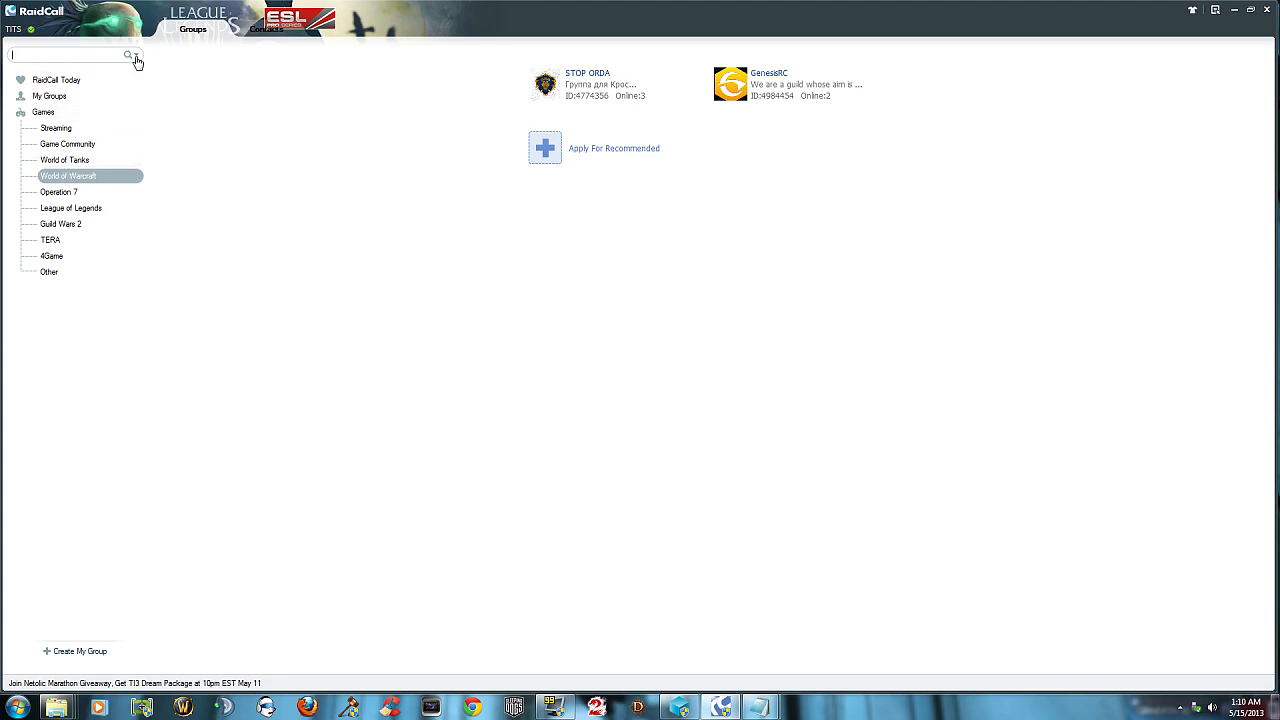
{"action": "left_click", "coordinate": [134, 55]}
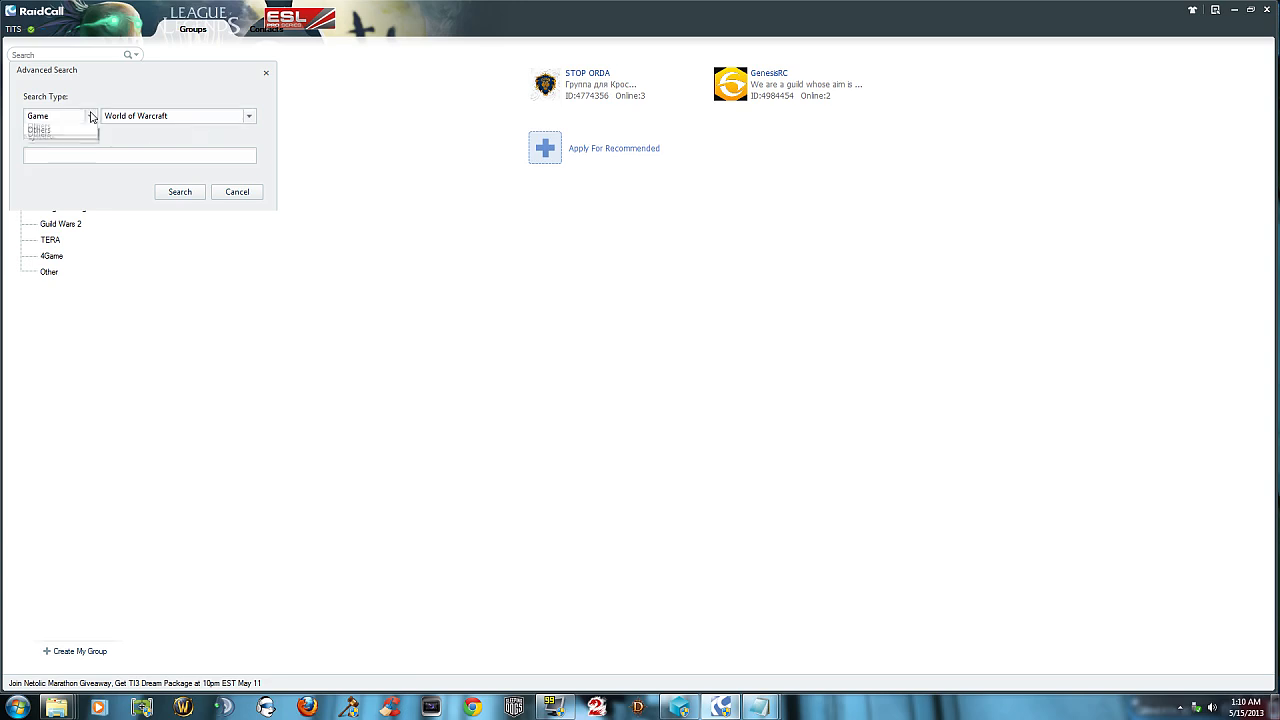
{"action": "left_click", "coordinate": [248, 115]}
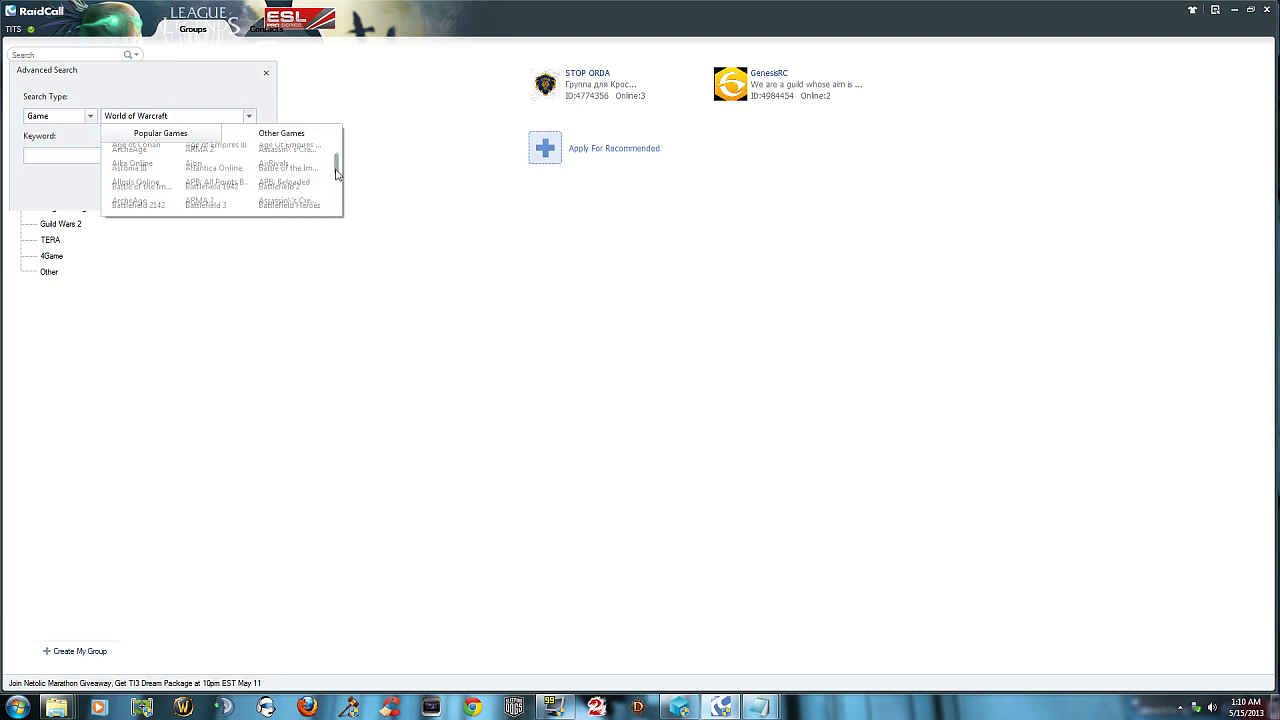
{"action": "scroll", "scroll_direction": "down", "scroll_amount": 3}
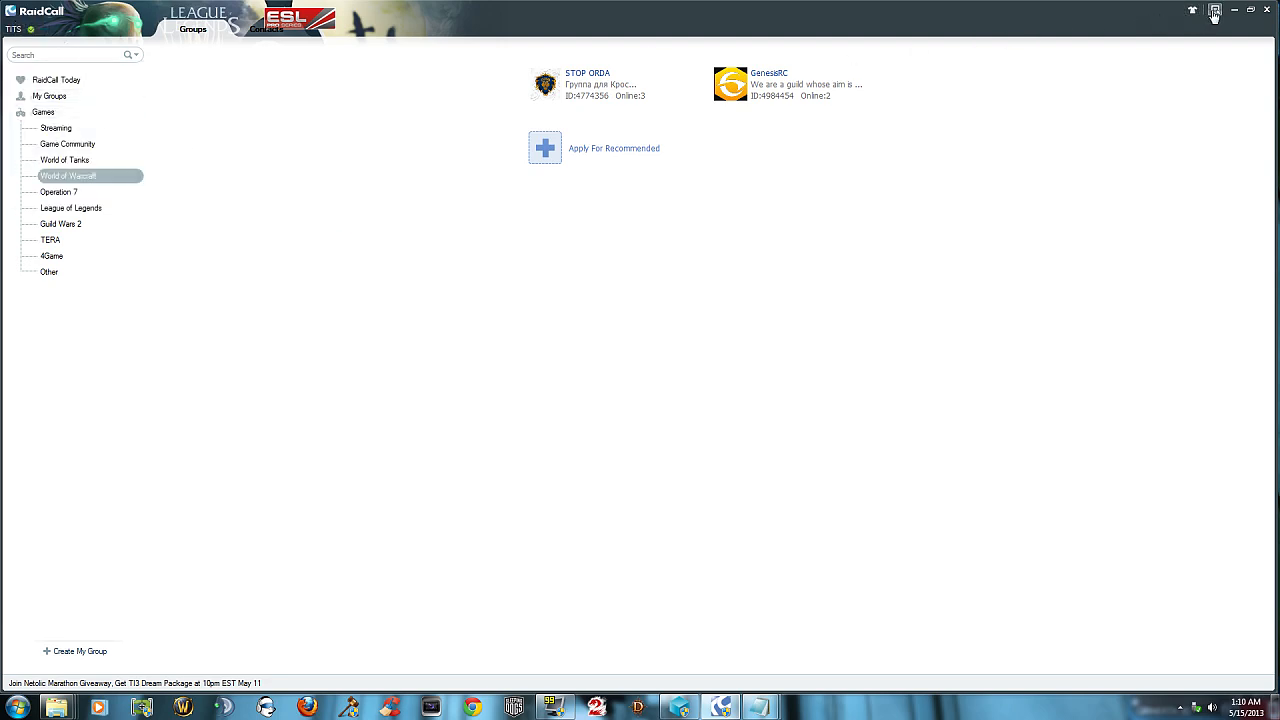
Open system settings from the main menu, then list your most recently visited groups.
{"action": "left_click", "coordinate": [1215, 10]}
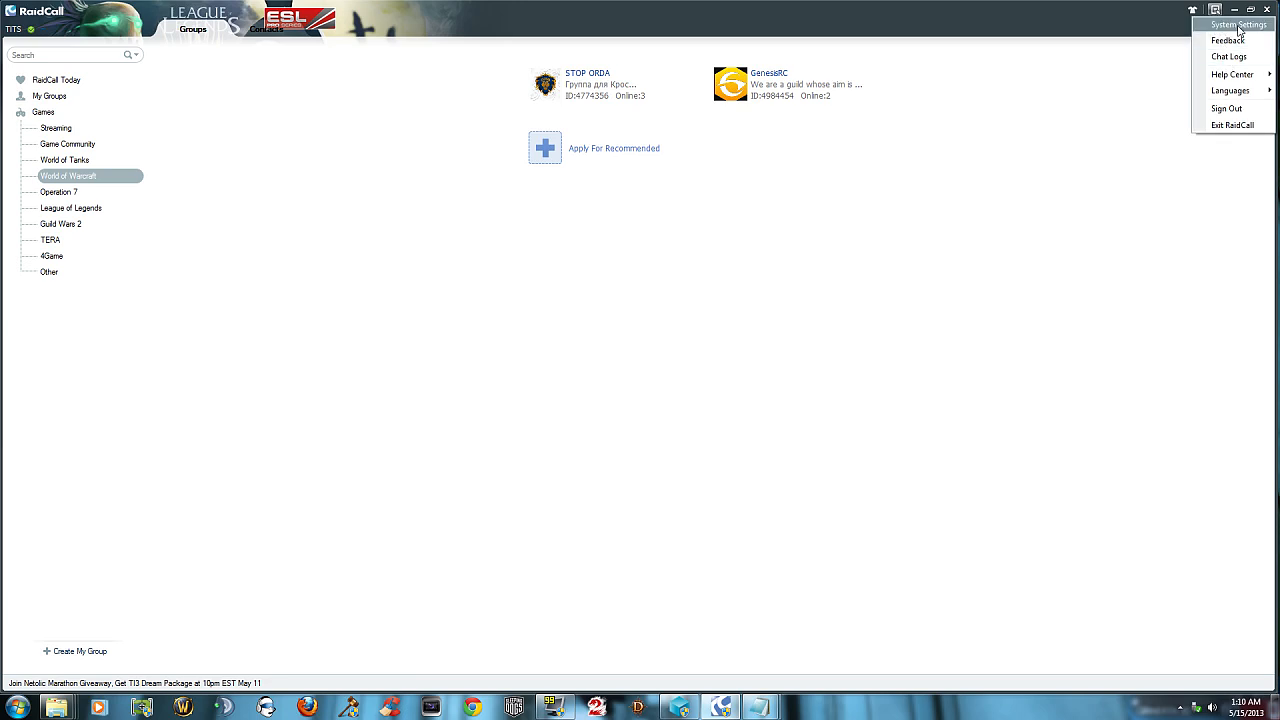
{"action": "left_click", "coordinate": [1238, 25]}
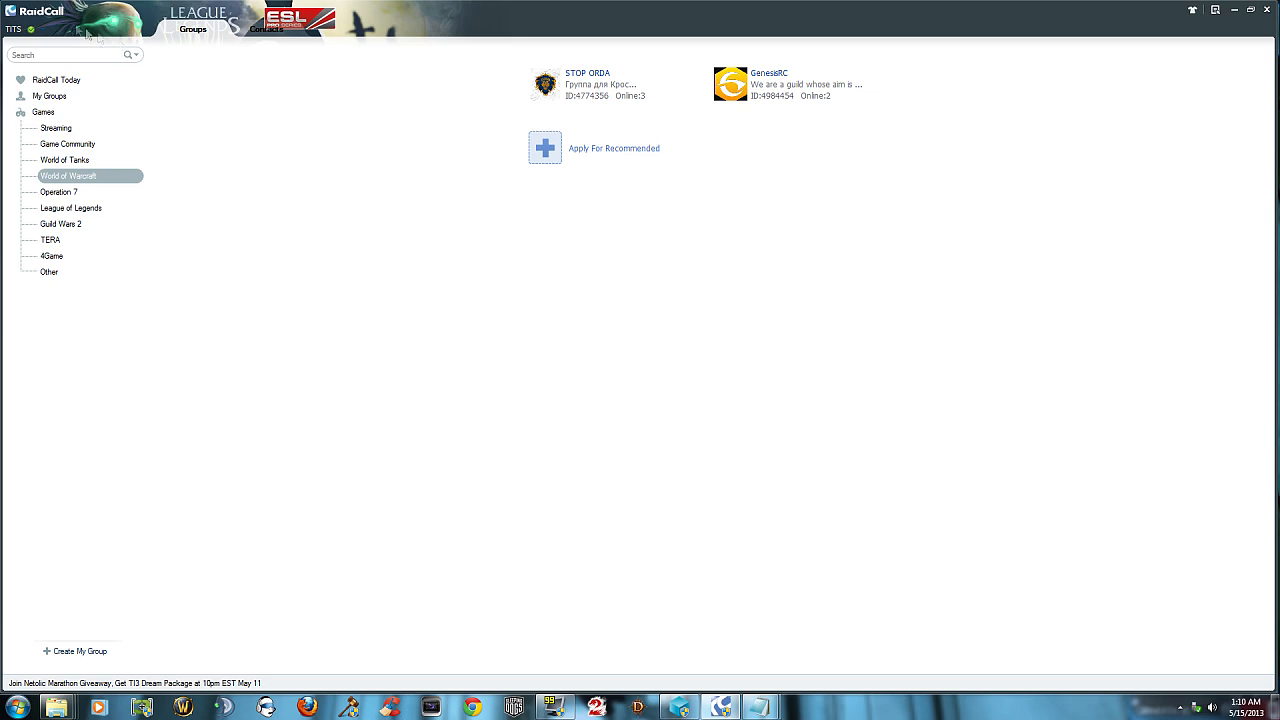
{"action": "left_click", "coordinate": [40, 11]}
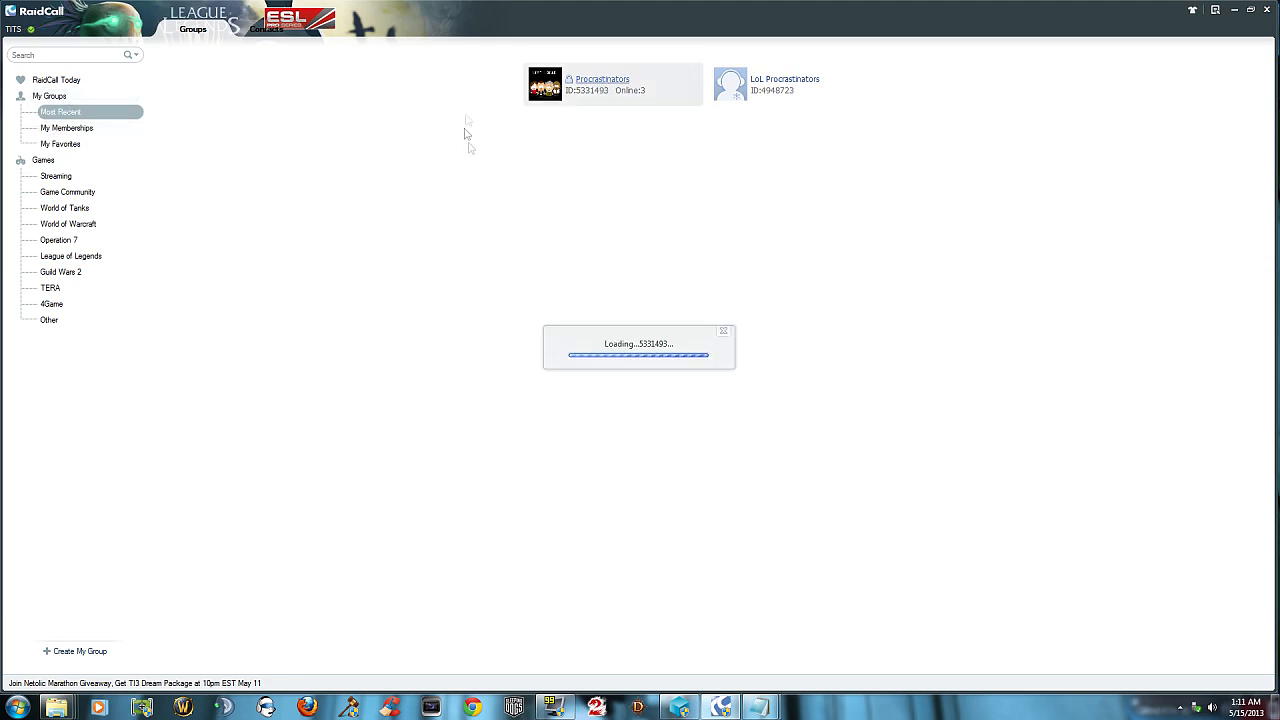
Enter the Procrastinators group and view, then close, a member's profile.
{"action": "left_click", "coordinate": [602, 83]}
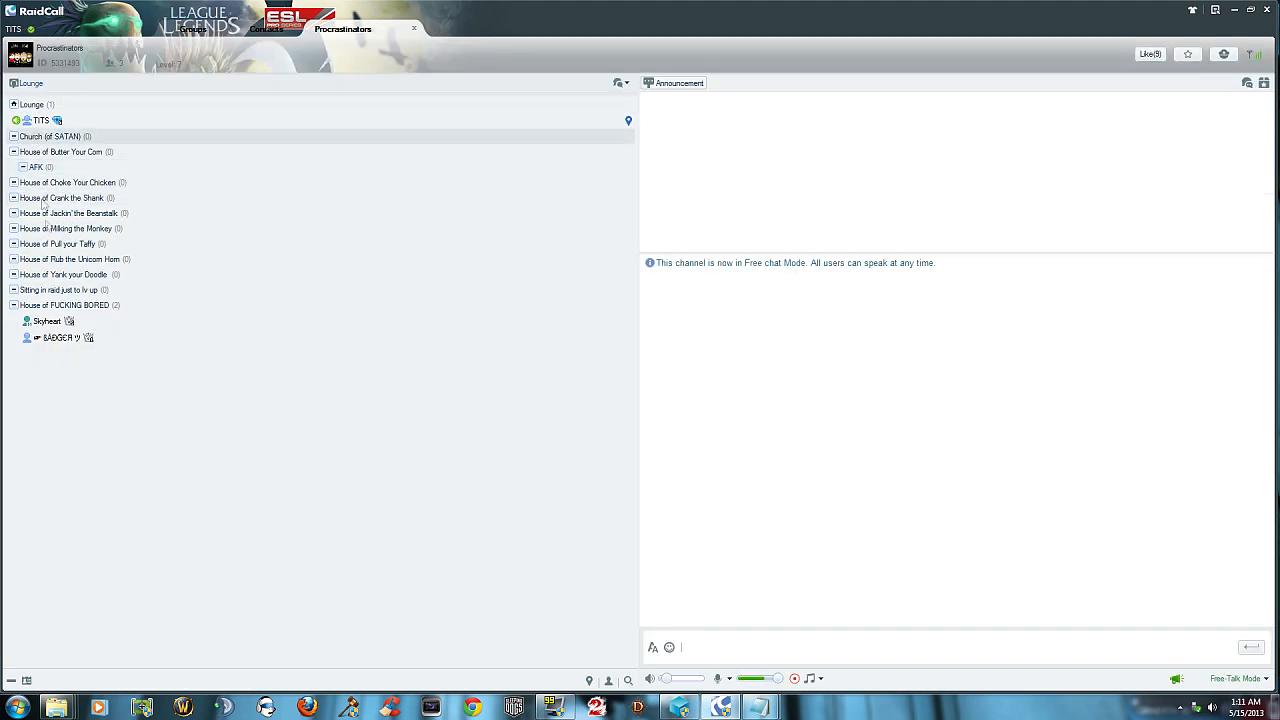
{"action": "double_click", "coordinate": [47, 320]}
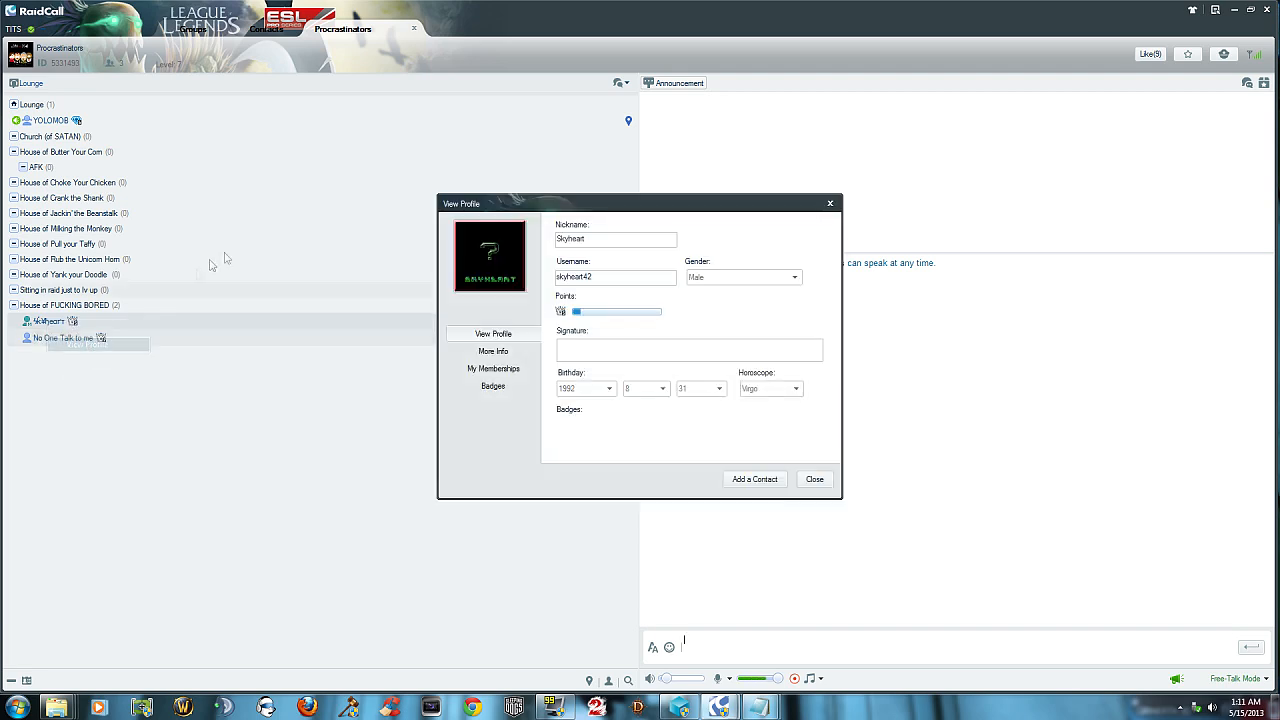
{"action": "left_click", "coordinate": [814, 479]}
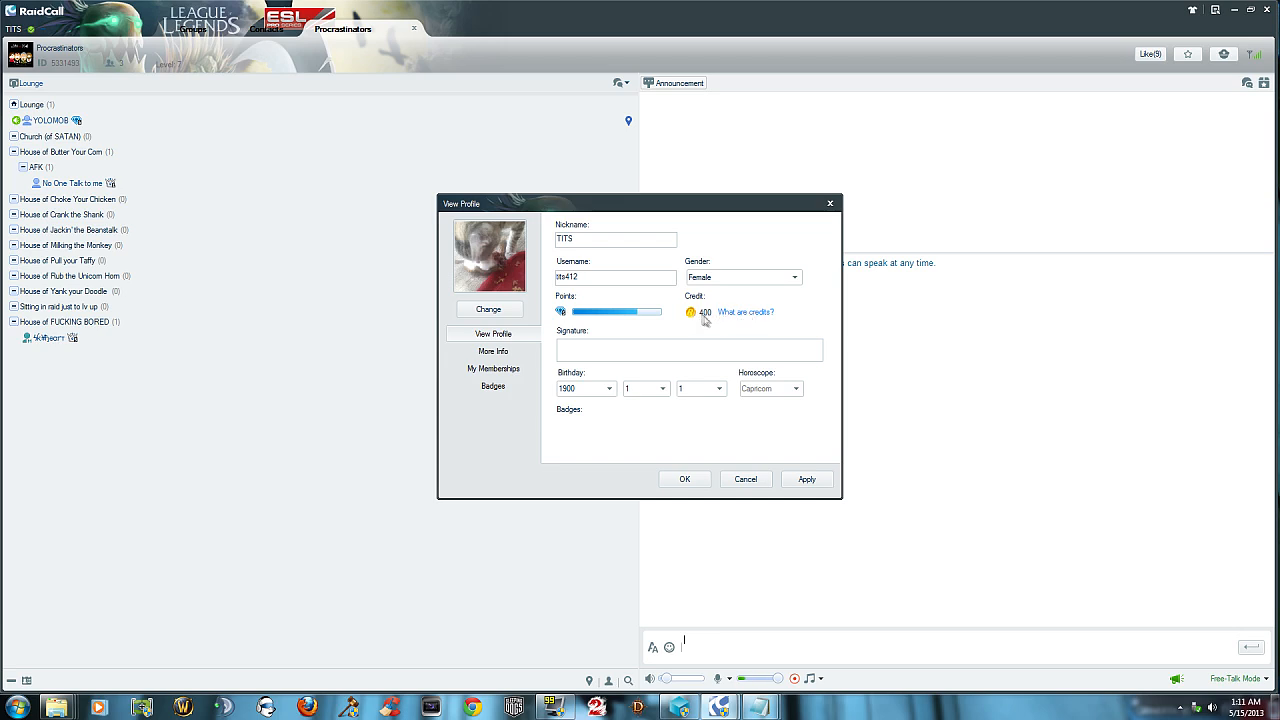
{"action": "mouse_move", "coordinate": [682, 318]}
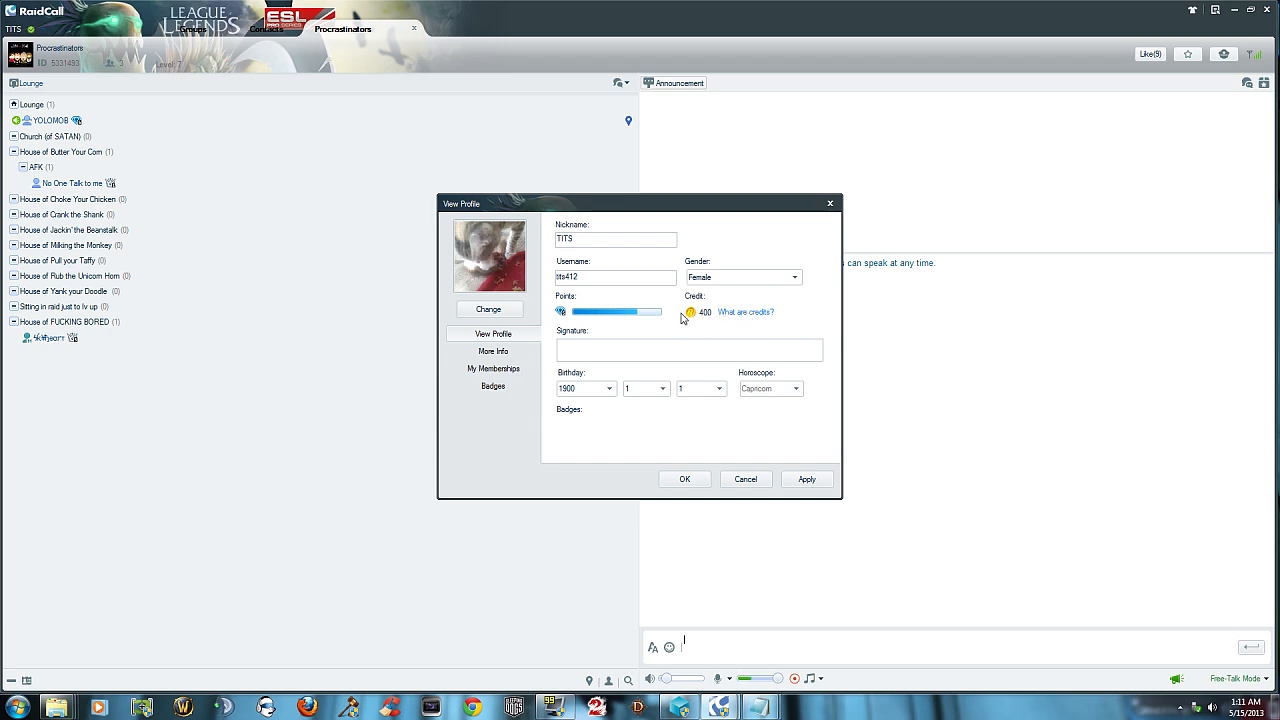
{"action": "mouse_move", "coordinate": [684, 319]}
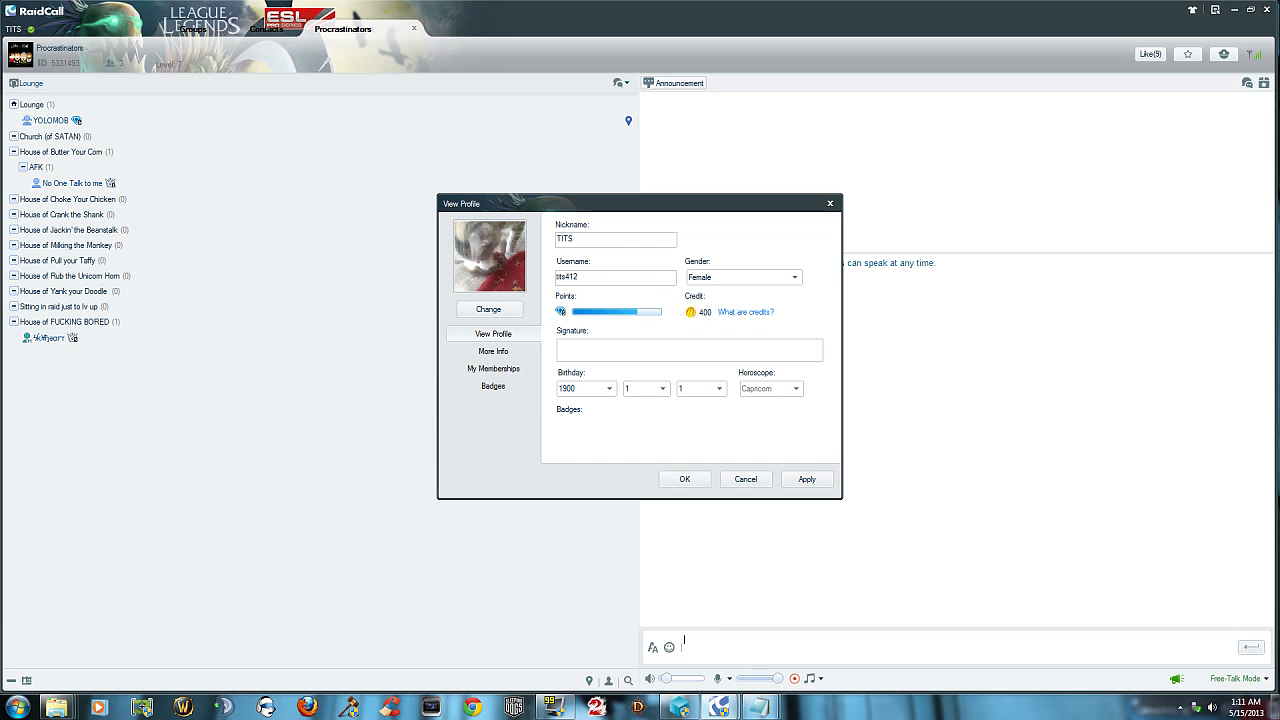
{"action": "mouse_move", "coordinate": [528, 310]}
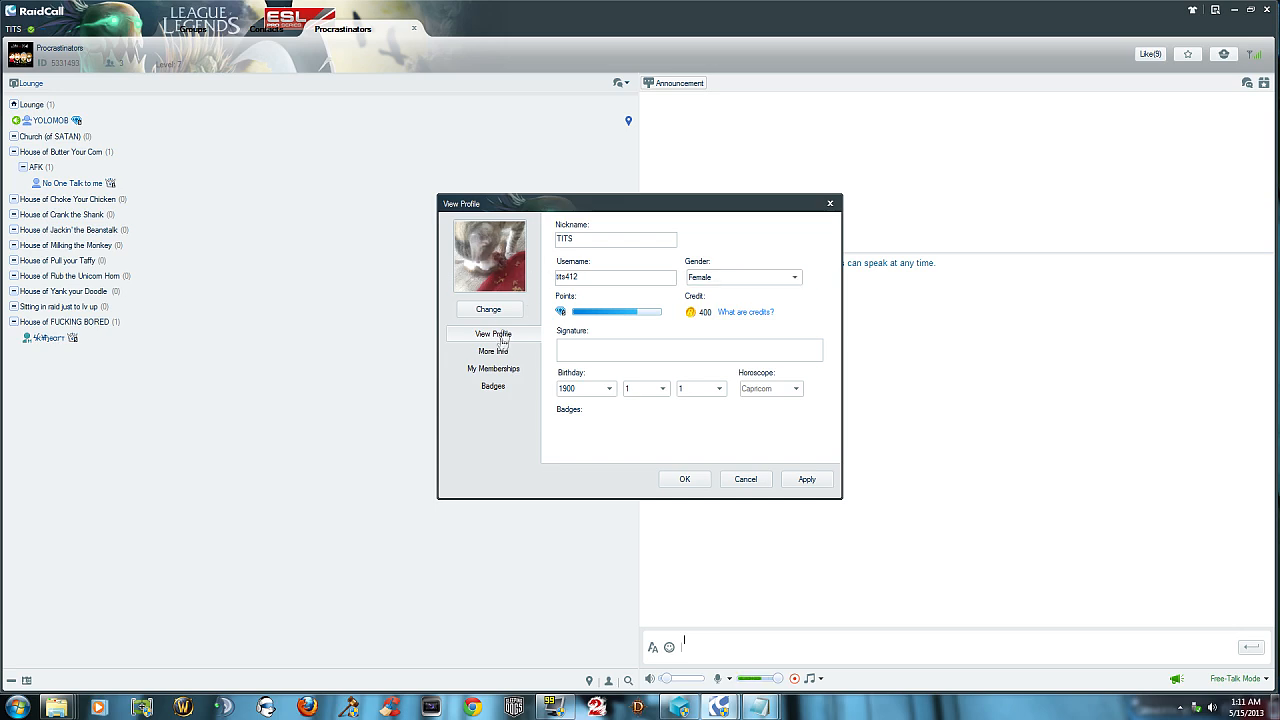
Review your profile's Badges, My Memberships and More Info, then close it.
{"action": "left_click", "coordinate": [492, 386]}
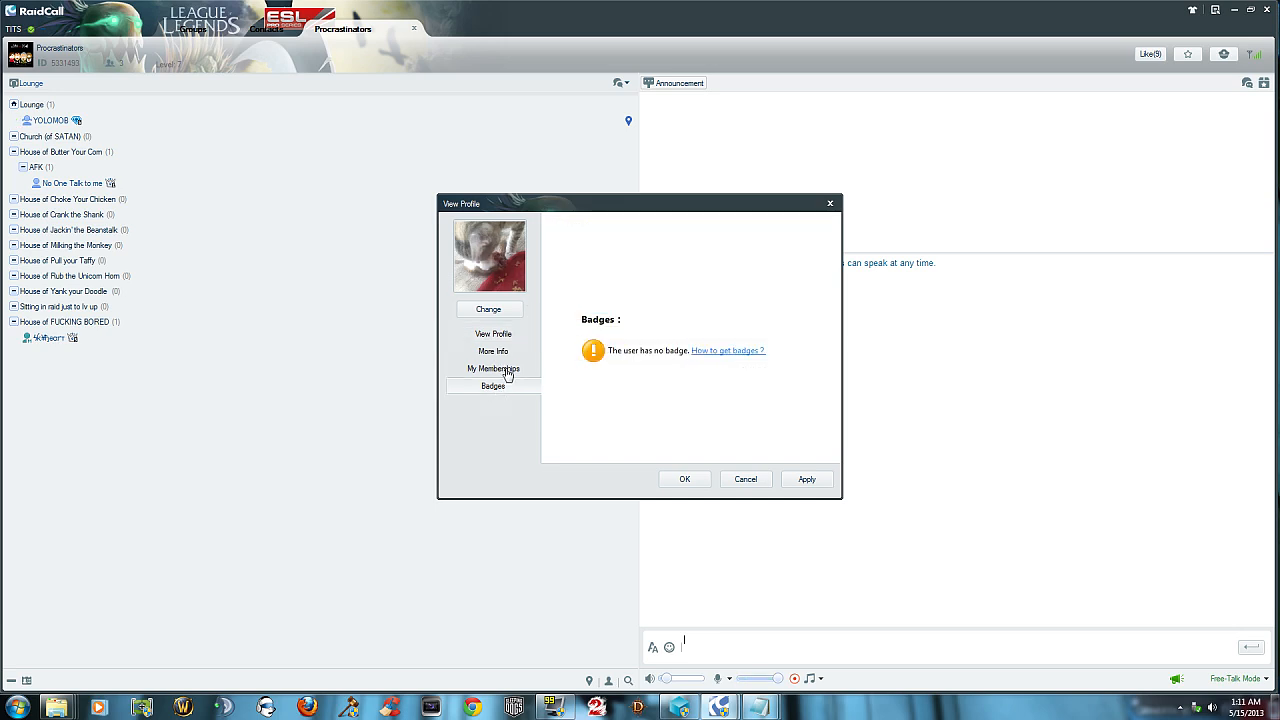
{"action": "left_click", "coordinate": [493, 368]}
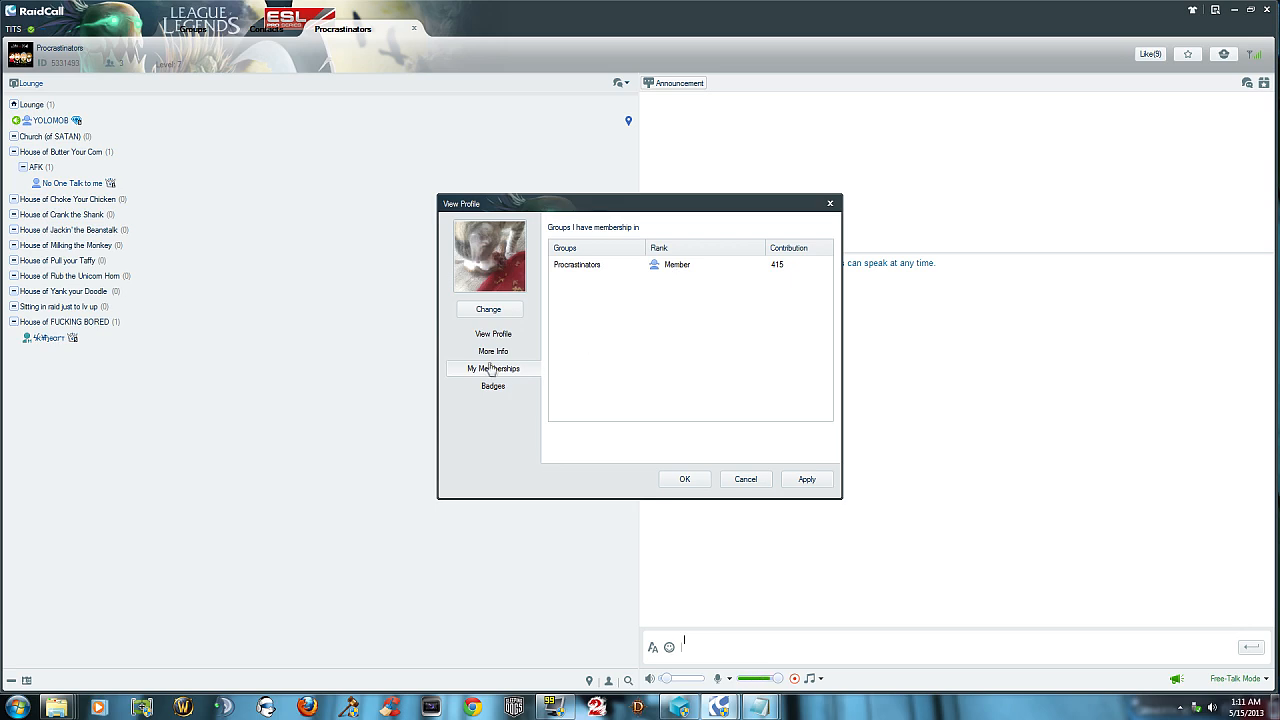
{"action": "left_click", "coordinate": [493, 351]}
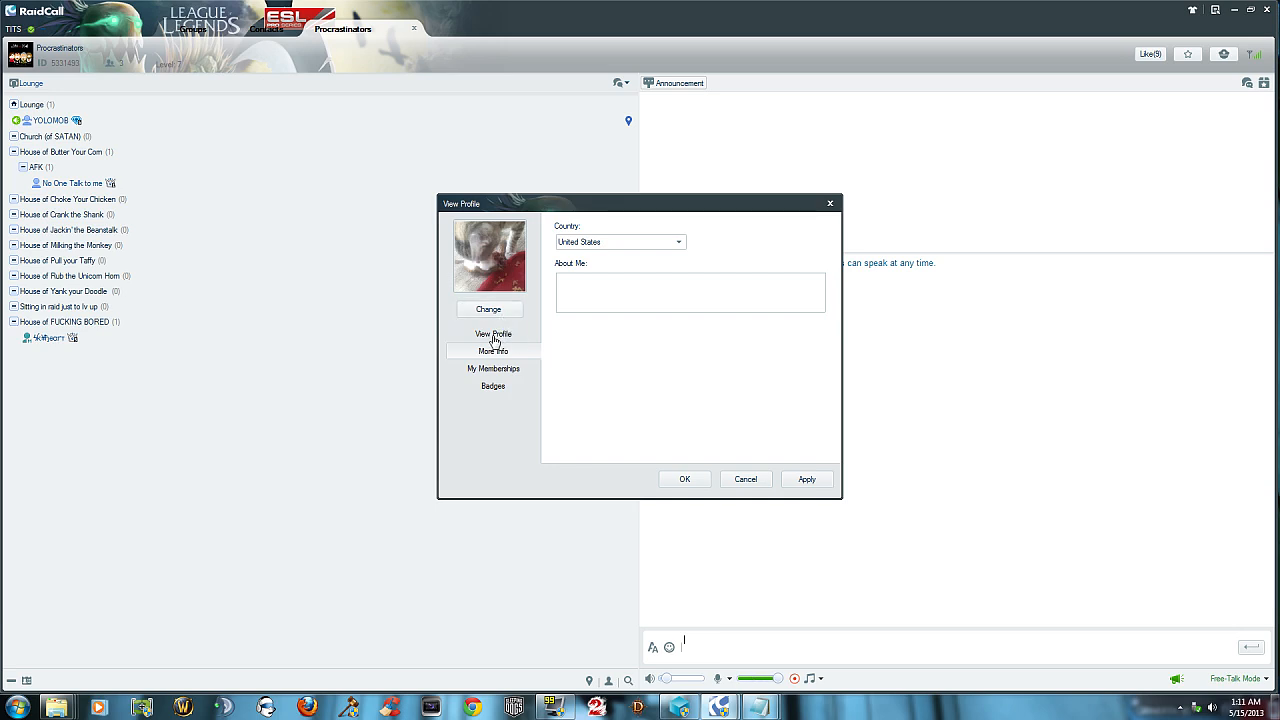
{"action": "left_click", "coordinate": [492, 351]}
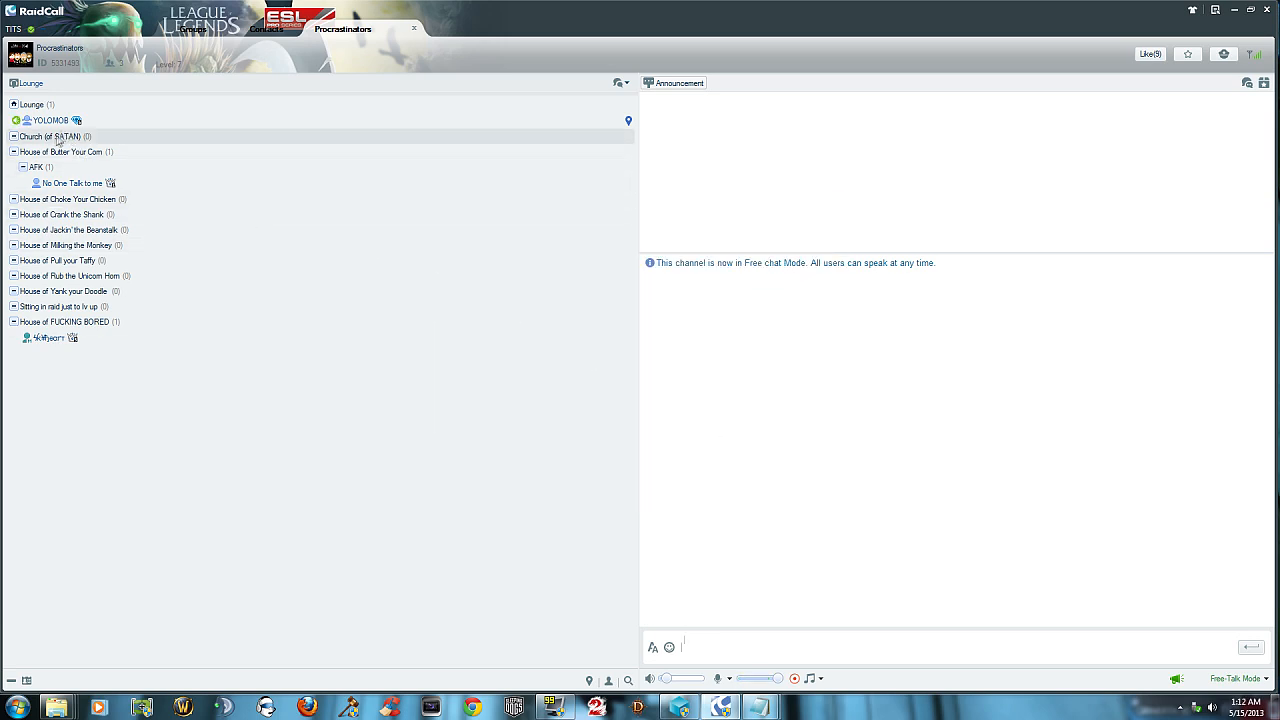
{"action": "right_click", "coordinate": [50, 120]}
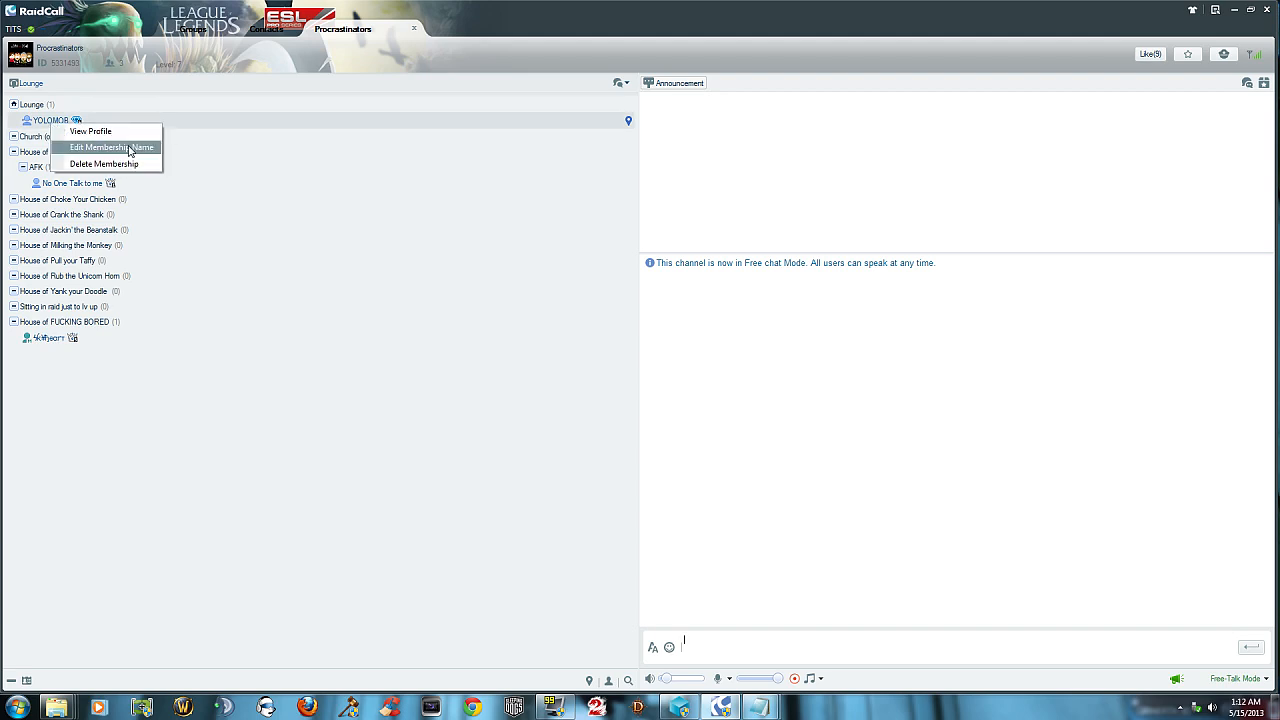
{"action": "left_click", "coordinate": [112, 147]}
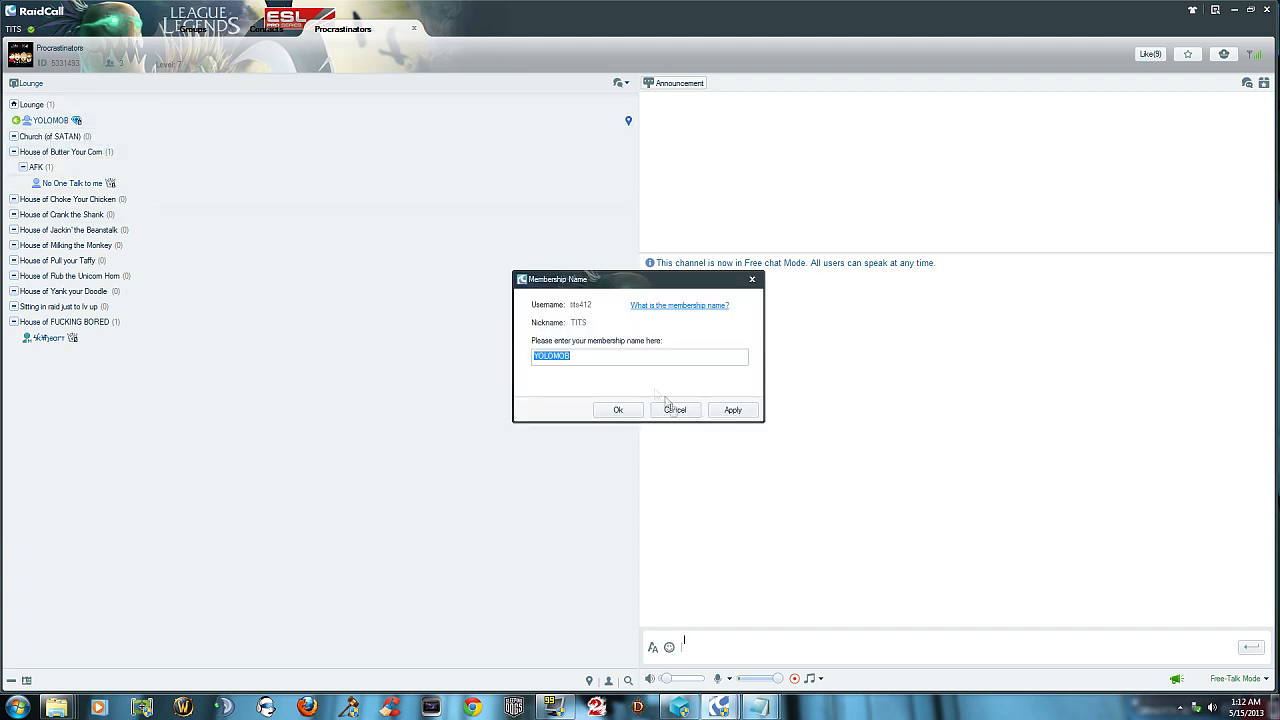
{"action": "left_click", "coordinate": [675, 409]}
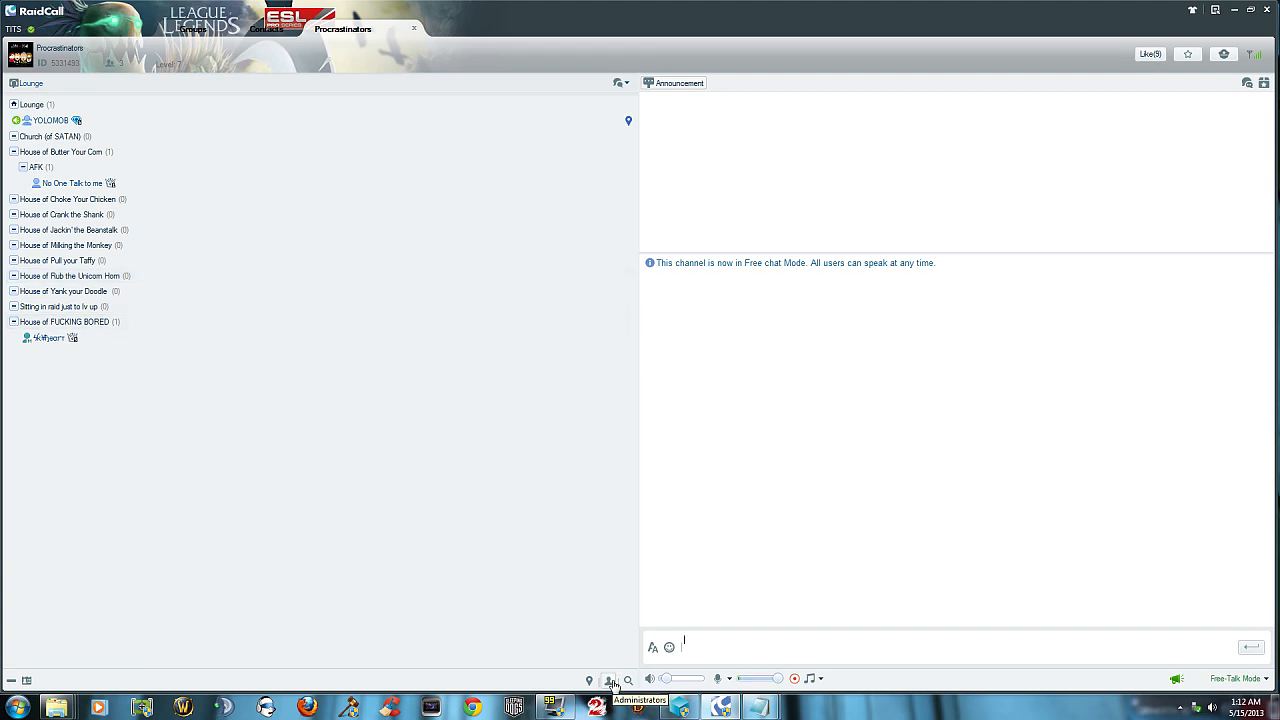
{"action": "left_click", "coordinate": [610, 680]}
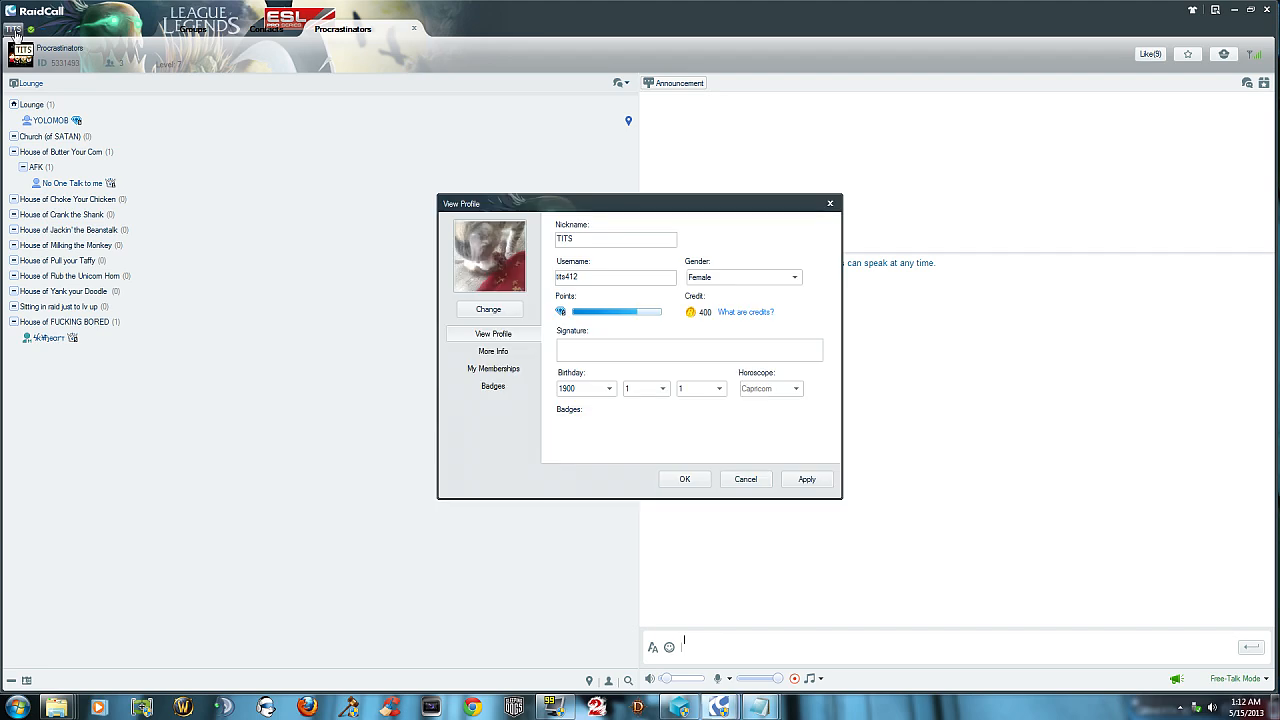
{"action": "left_click", "coordinate": [493, 351]}
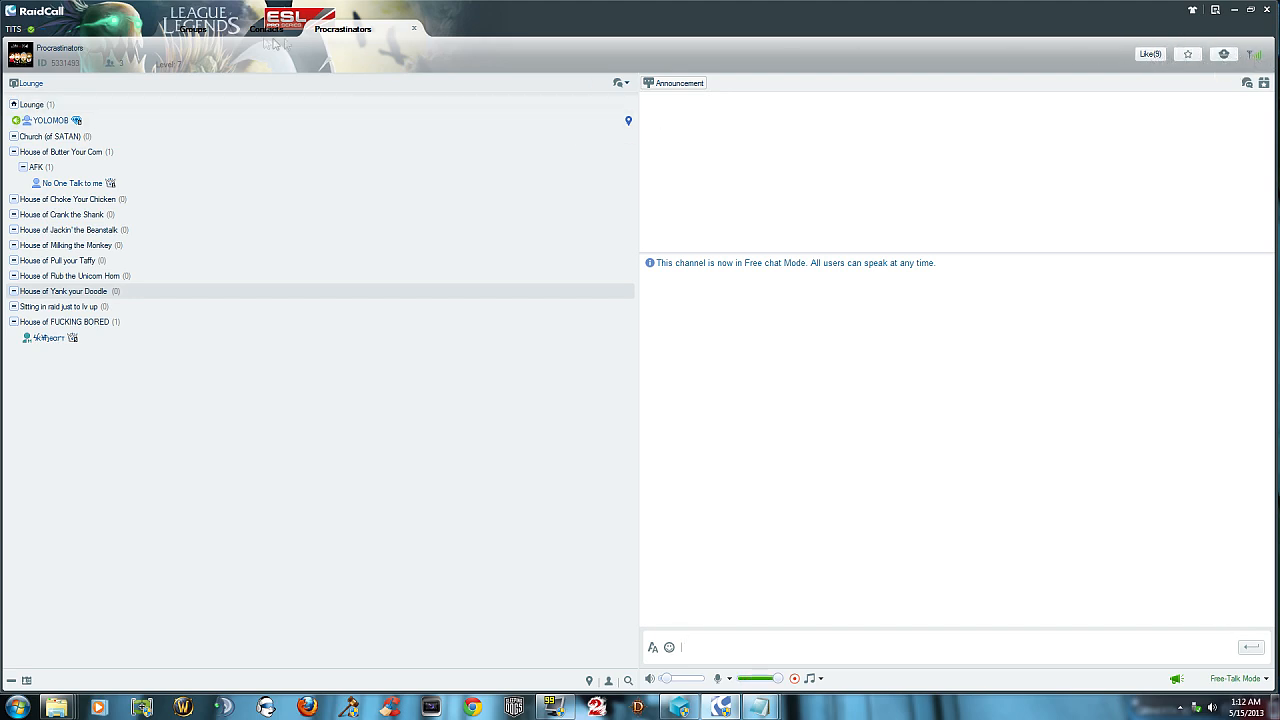
Send Message to the recent contact, type 'cbcbcvb', then close the chat window.
{"action": "left_click", "coordinate": [267, 28]}
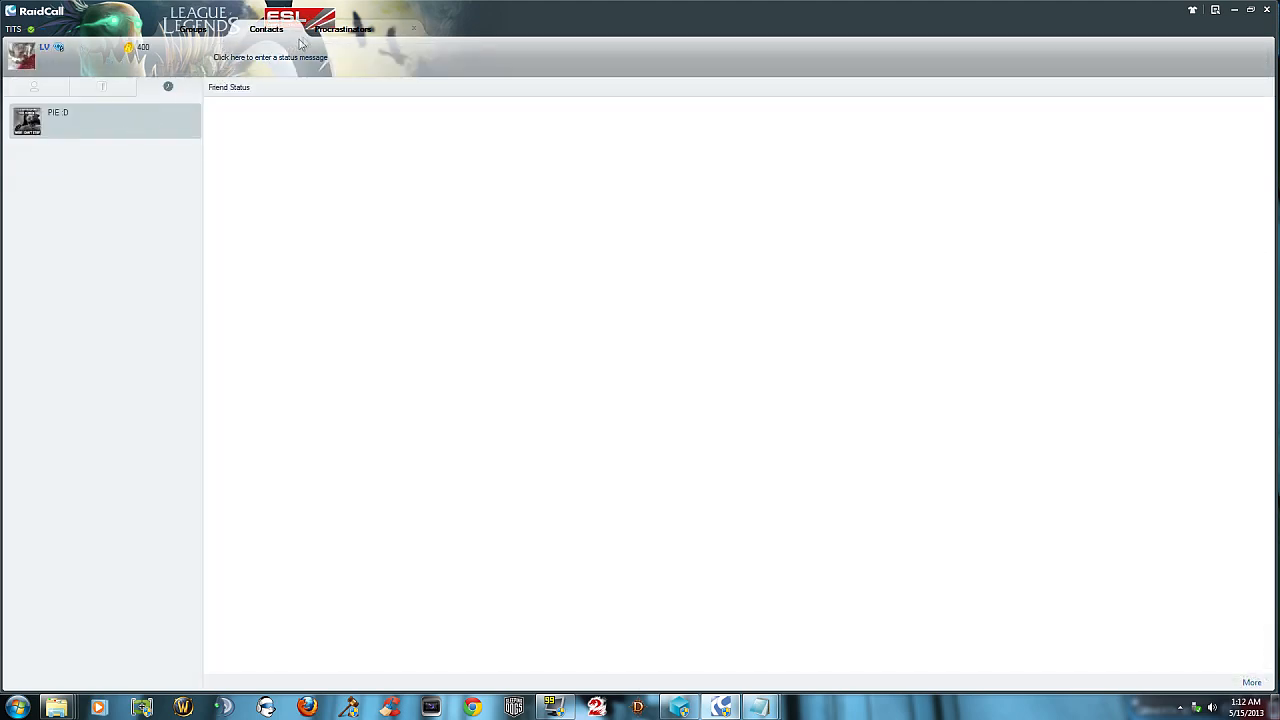
{"action": "right_click", "coordinate": [27, 120]}
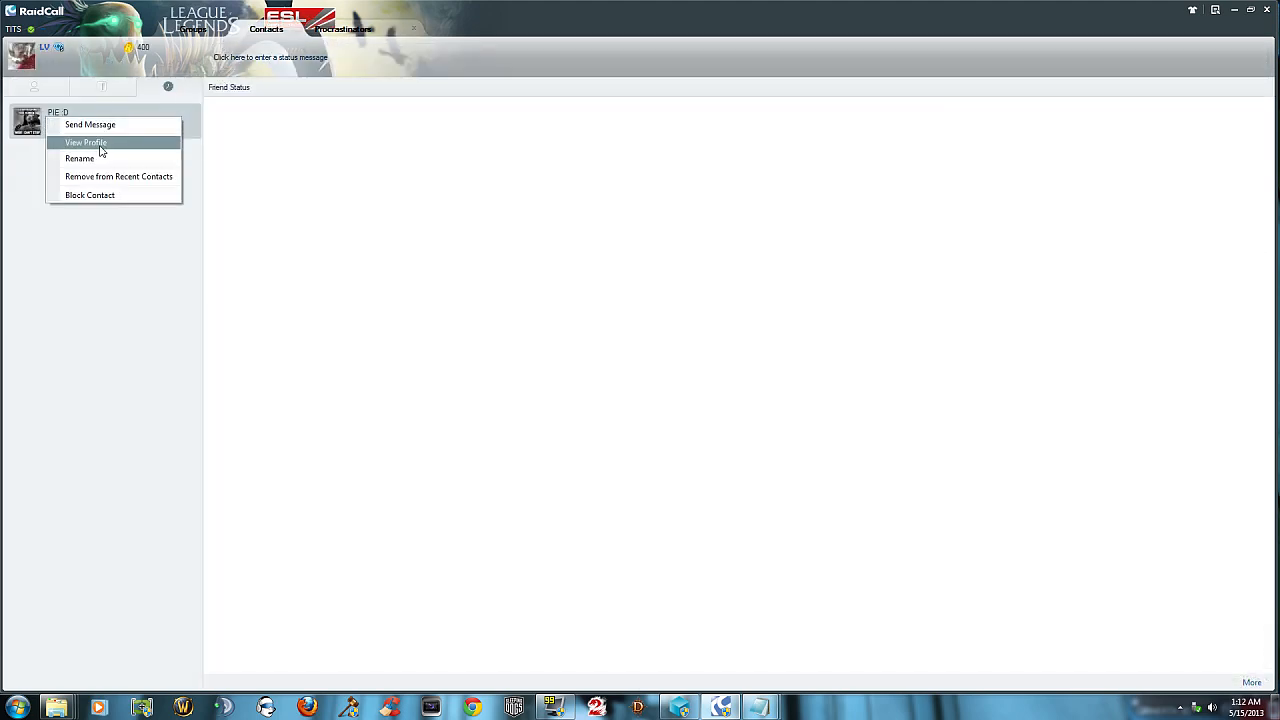
{"action": "left_click", "coordinate": [90, 124]}
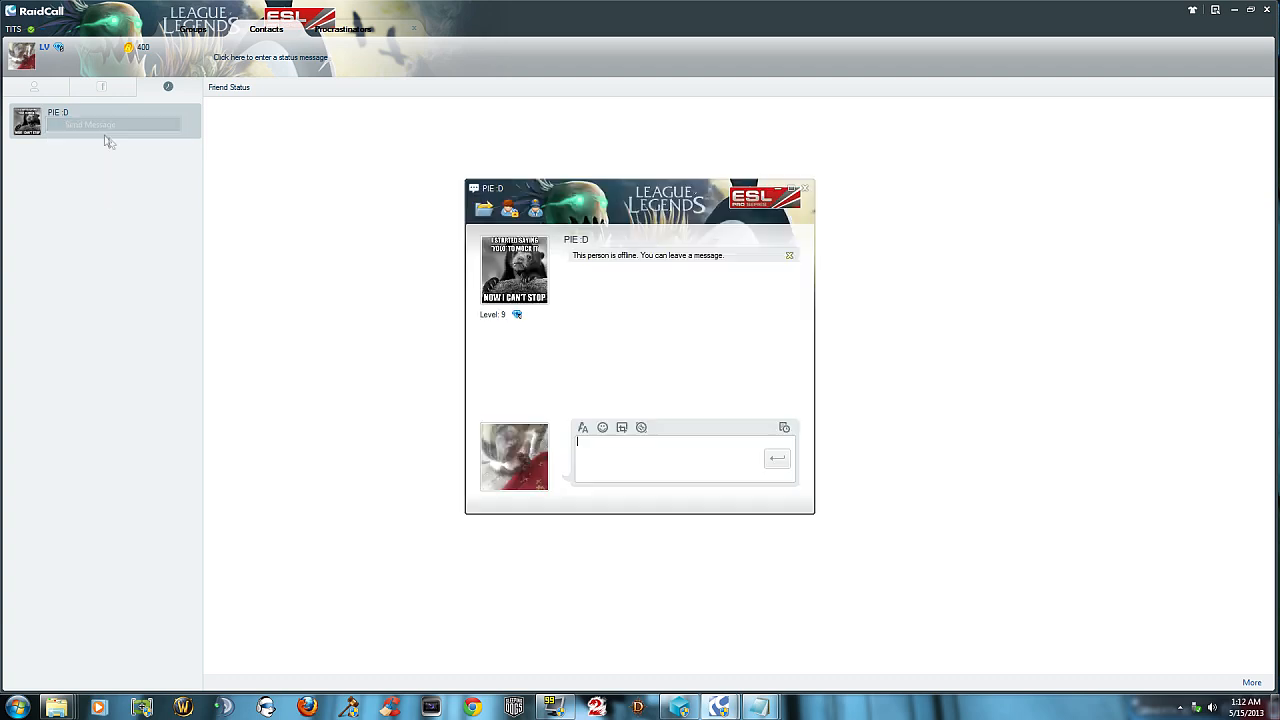
{"action": "type", "text": "cbcbcvb"}
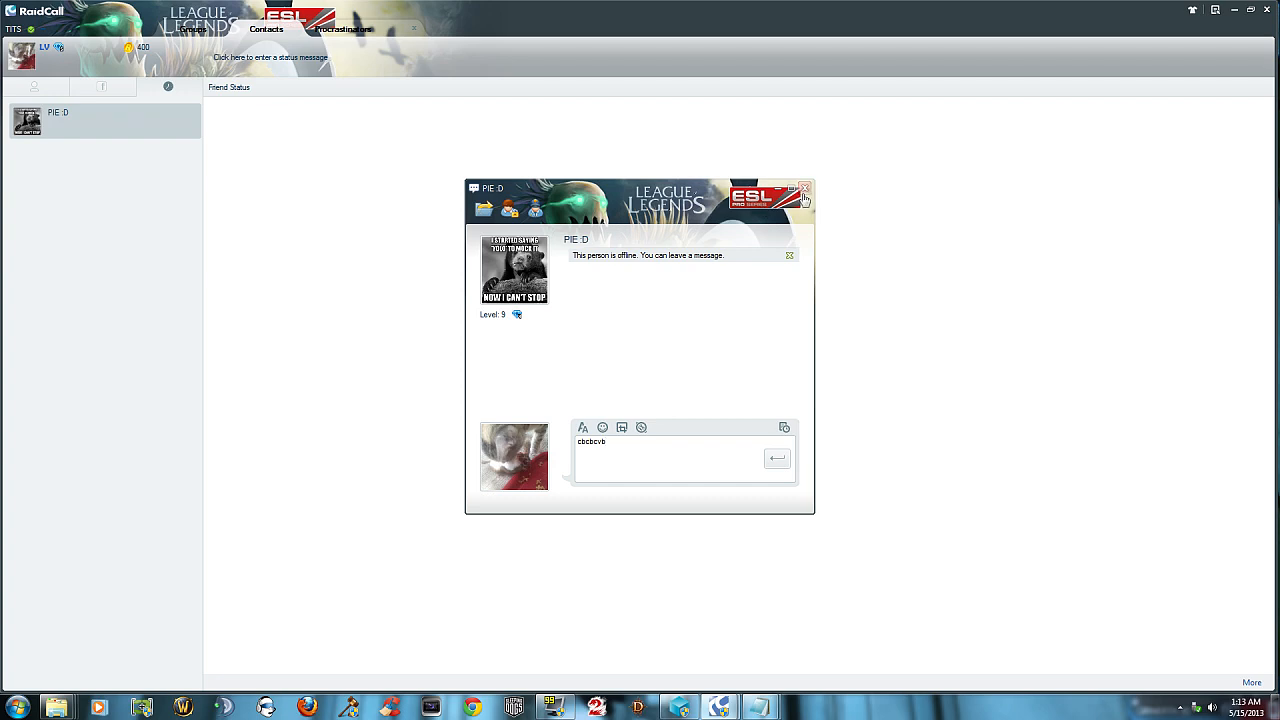
{"action": "left_click", "coordinate": [804, 190]}
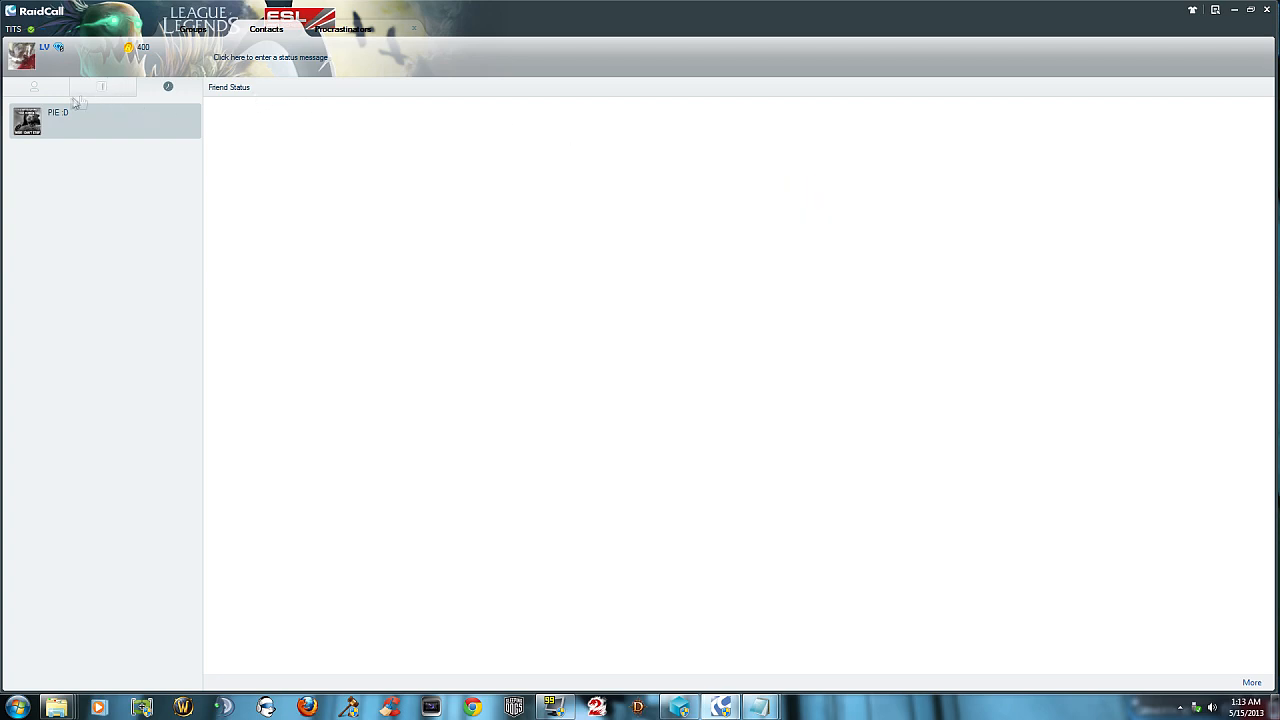
View the Facebook connect panel and Buddies list, then return to Recent and Procrastinators.
{"action": "left_click", "coordinate": [101, 86]}
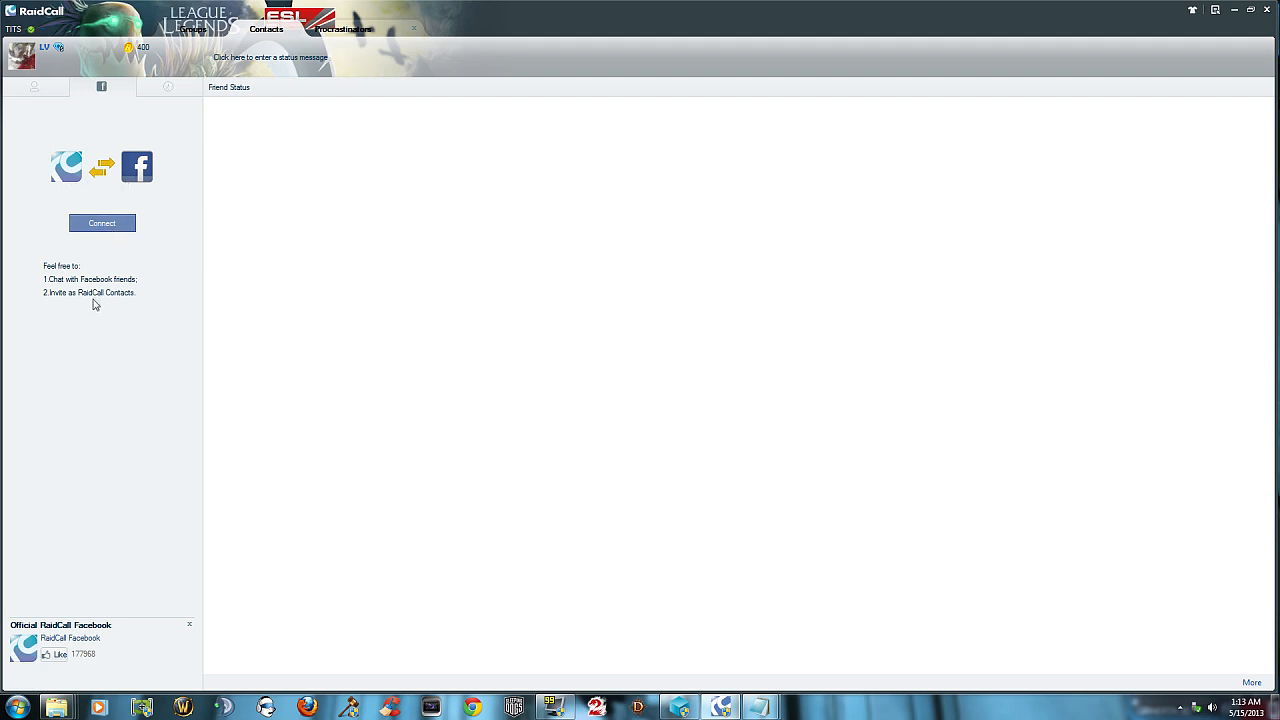
{"action": "mouse_move", "coordinate": [99, 315]}
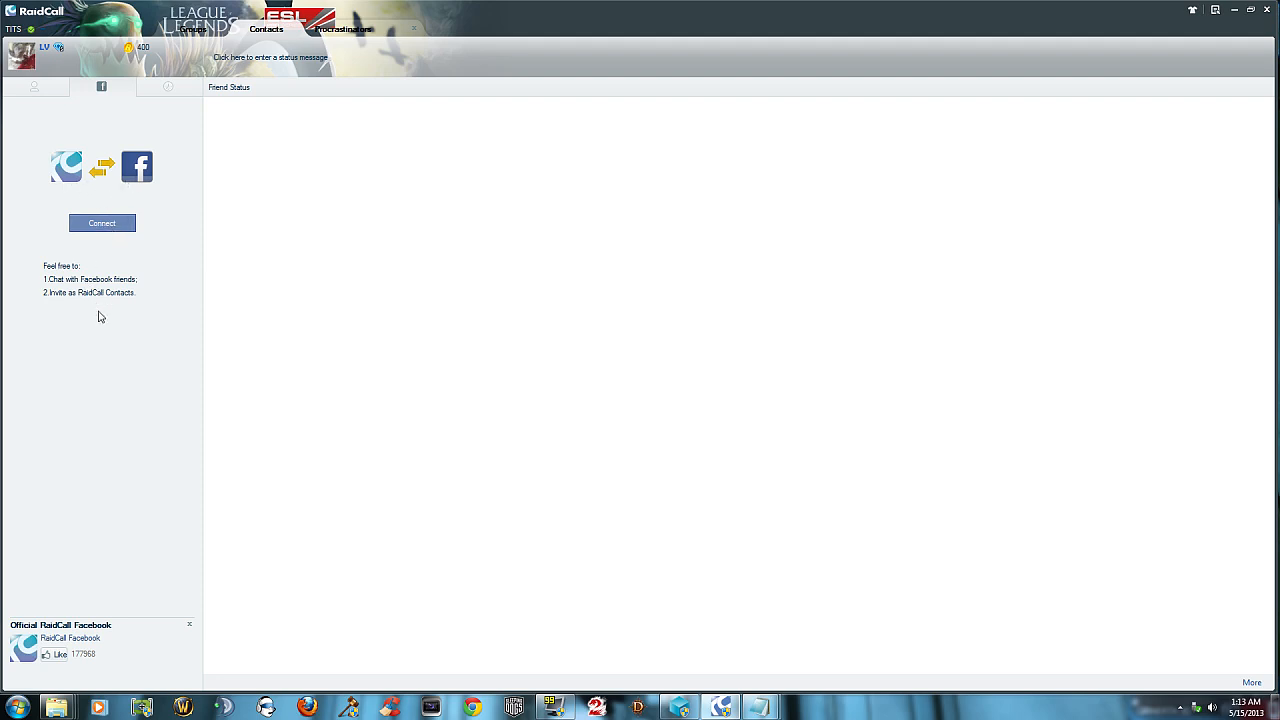
{"action": "left_click", "coordinate": [34, 87]}
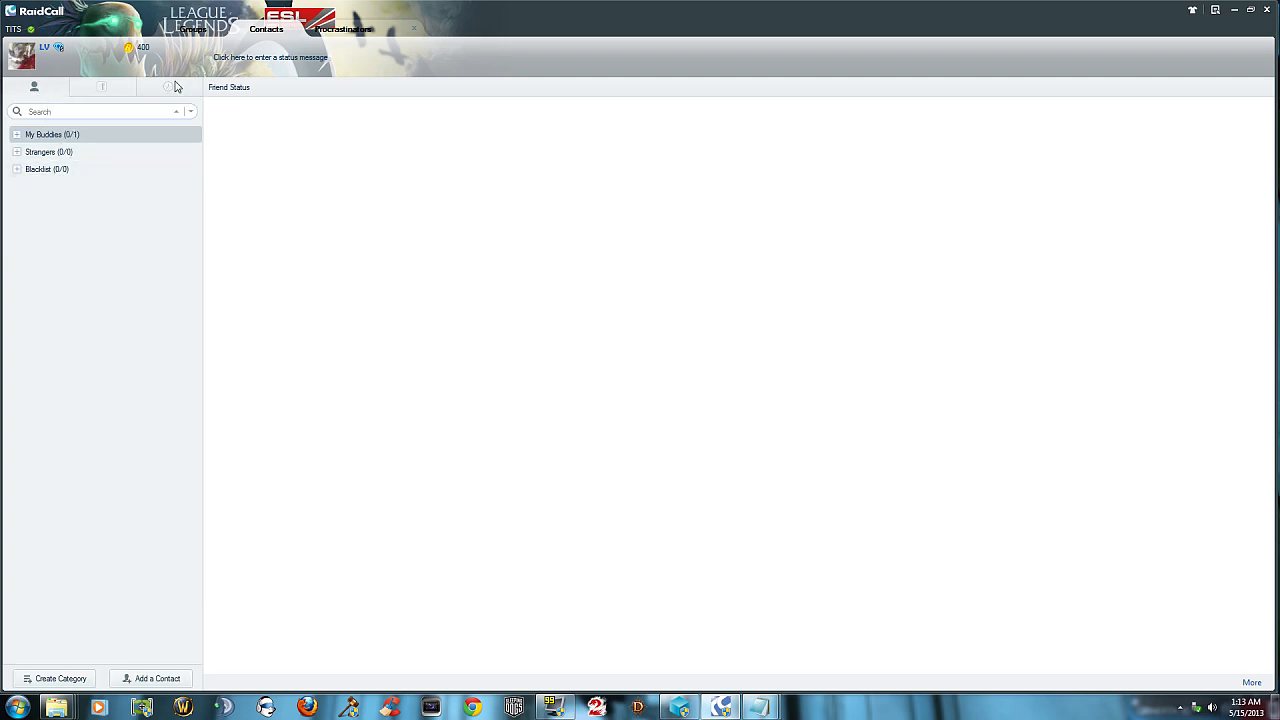
{"action": "left_click", "coordinate": [167, 87]}
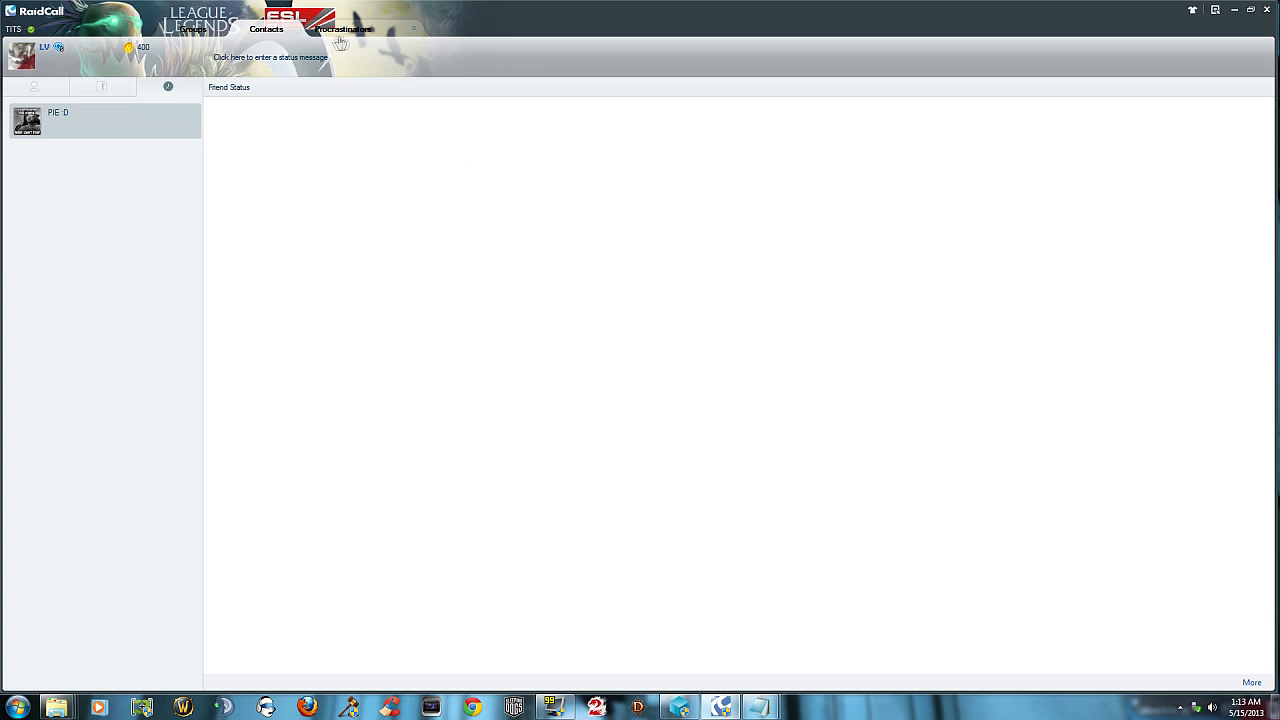
{"action": "left_click", "coordinate": [343, 28]}
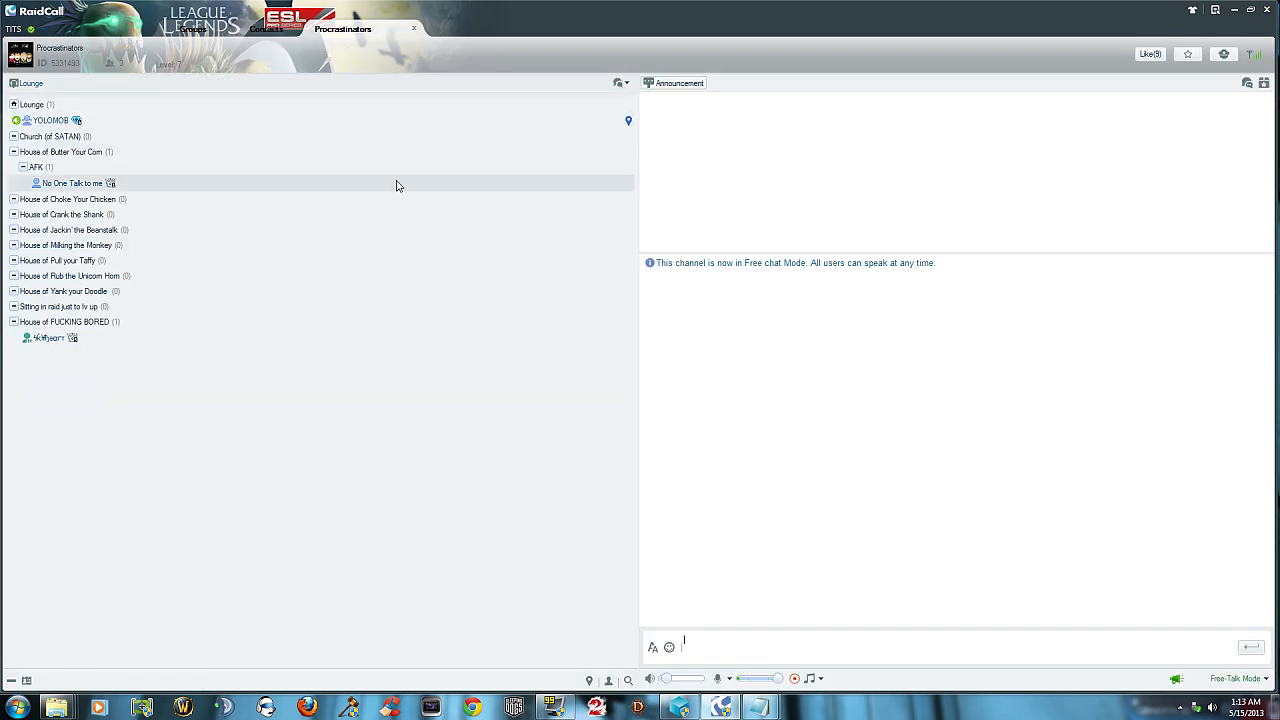